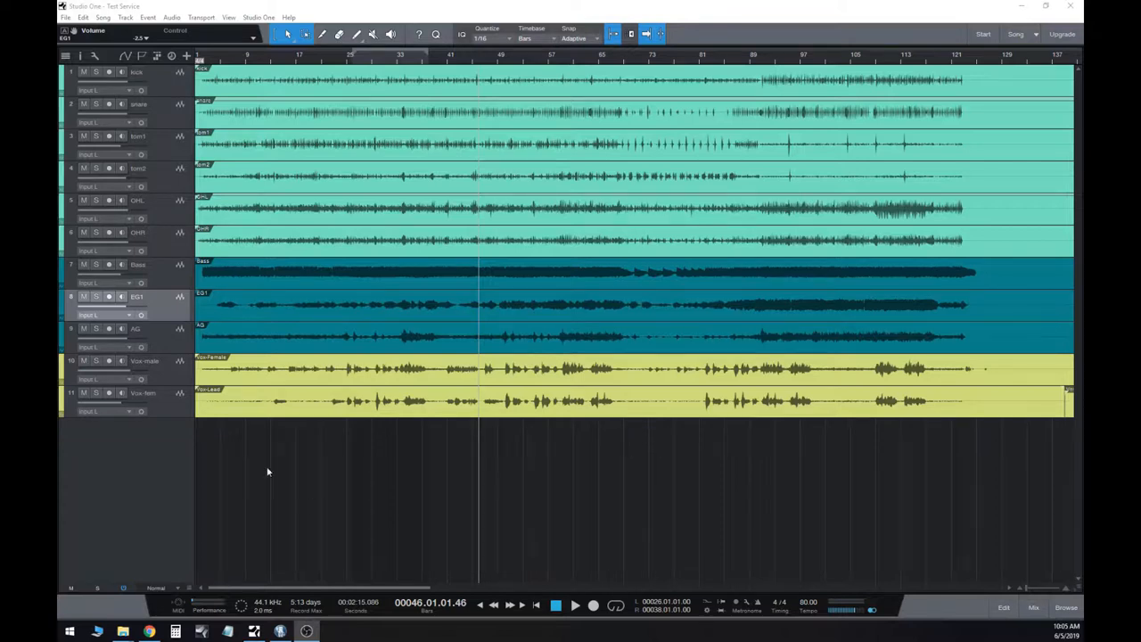
{"action": "mouse_move", "coordinate": [254, 464]}
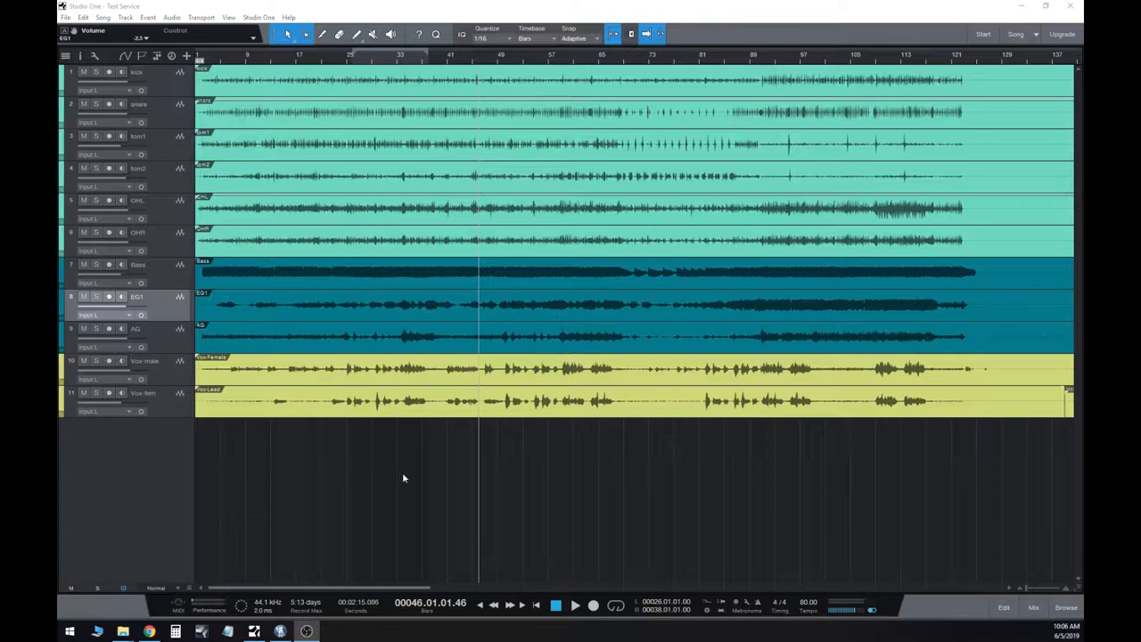
{"action": "mouse_move", "coordinate": [1034, 617]}
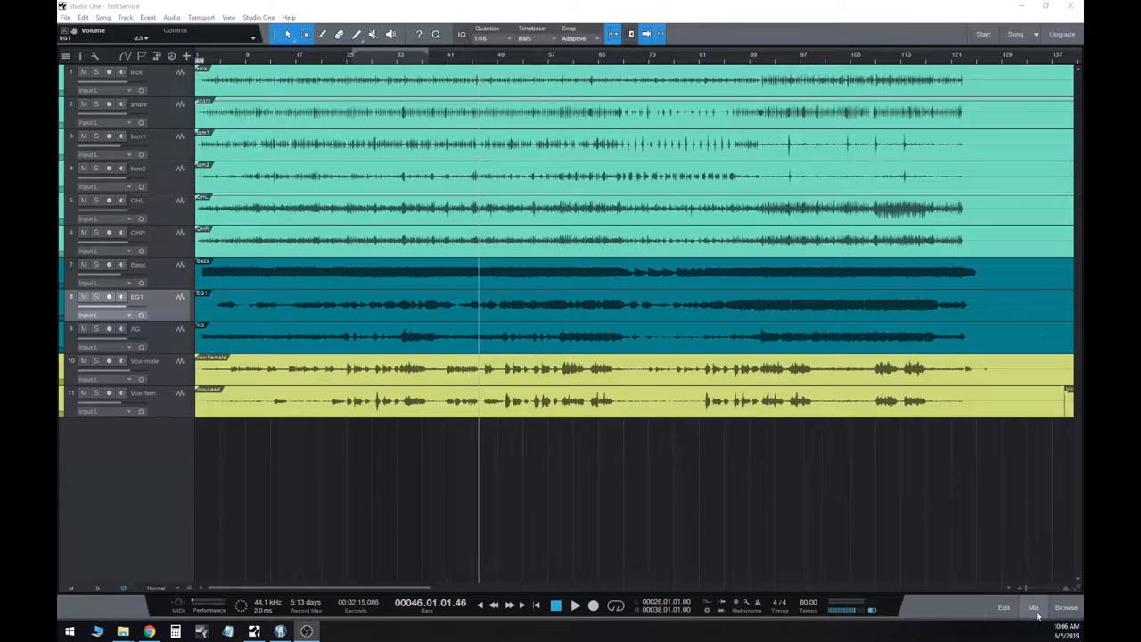
- Show the mixing console beneath the arrangement with a channel strip per track
{"action": "left_click", "coordinate": [1038, 606]}
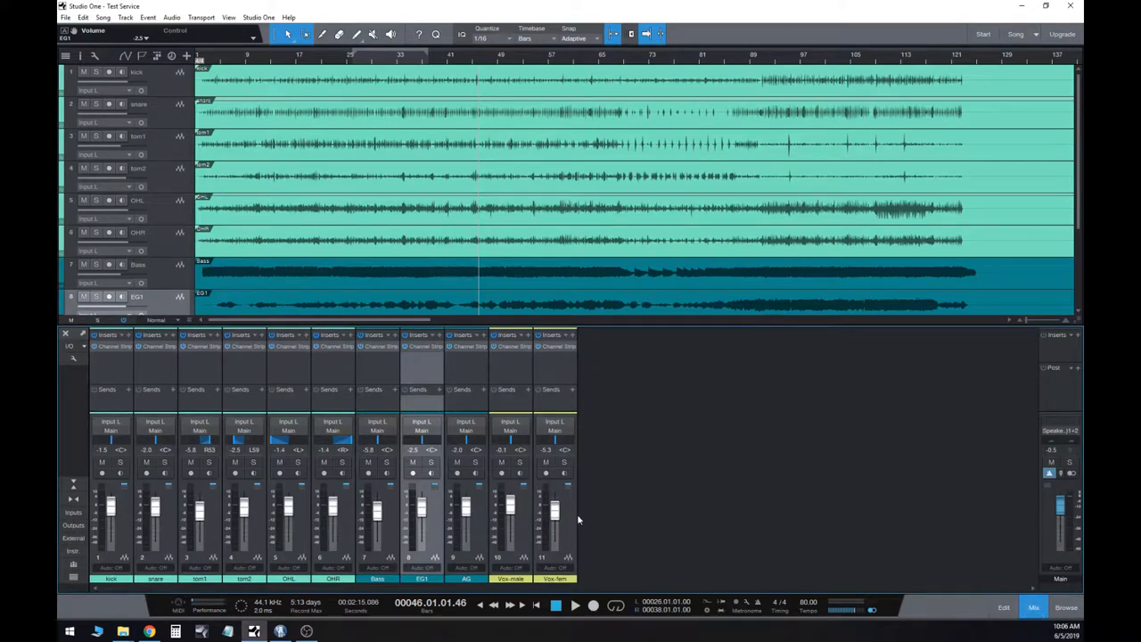
{"action": "mouse_move", "coordinate": [570, 528]}
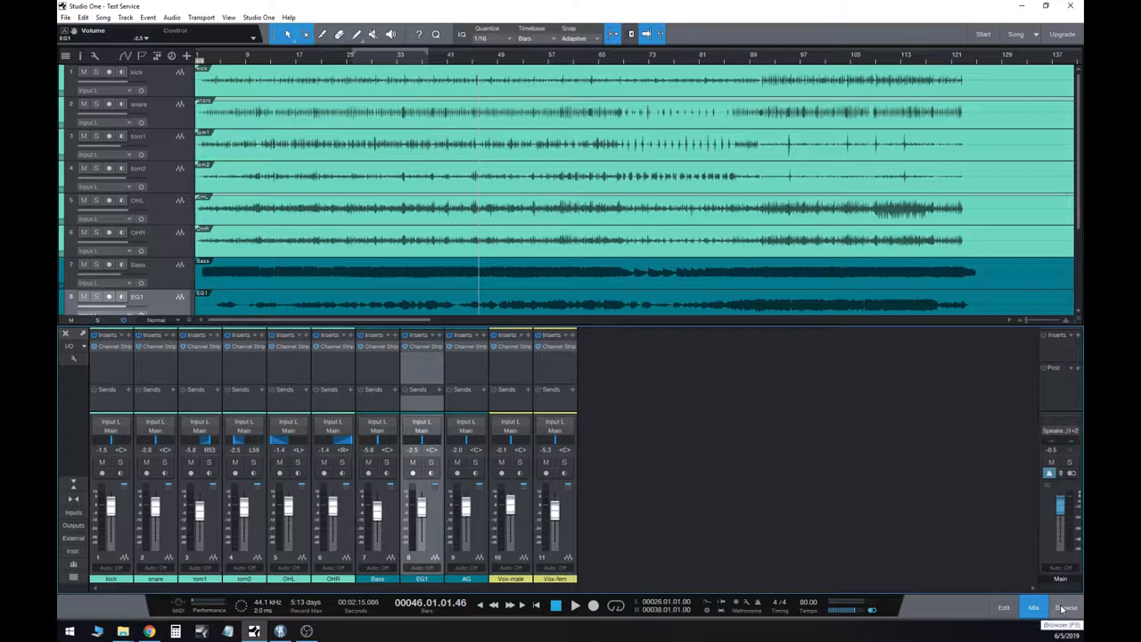
- Show the Browser's Effects list of PreSonus plug-ins beside the arrangement
{"action": "left_click", "coordinate": [1055, 610]}
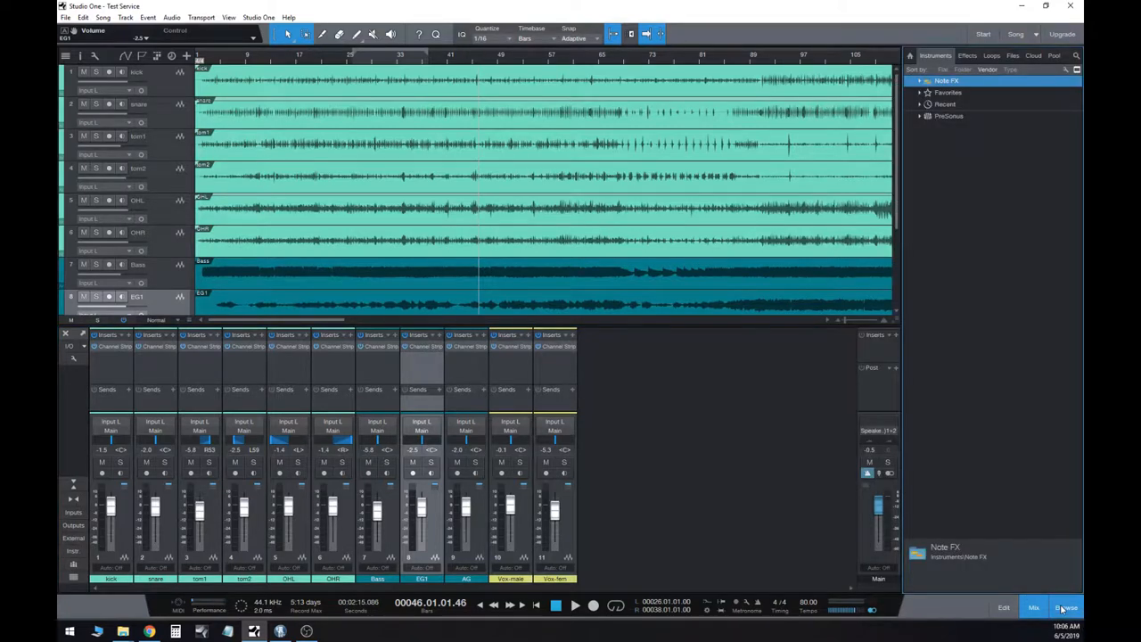
{"action": "mouse_move", "coordinate": [966, 278]}
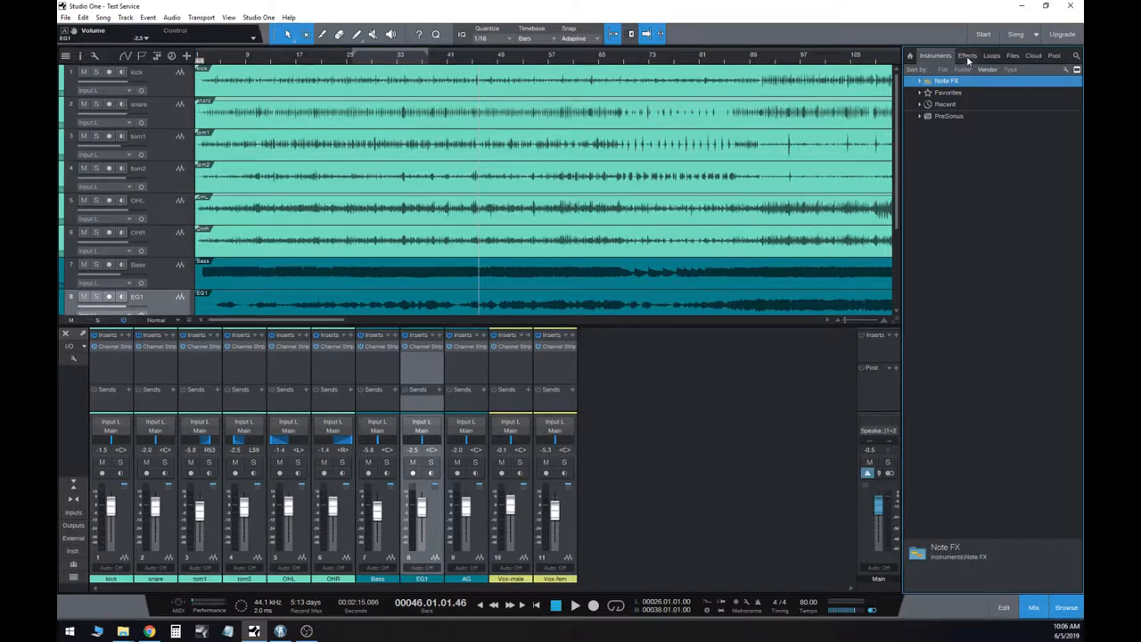
{"action": "left_click", "coordinate": [967, 59]}
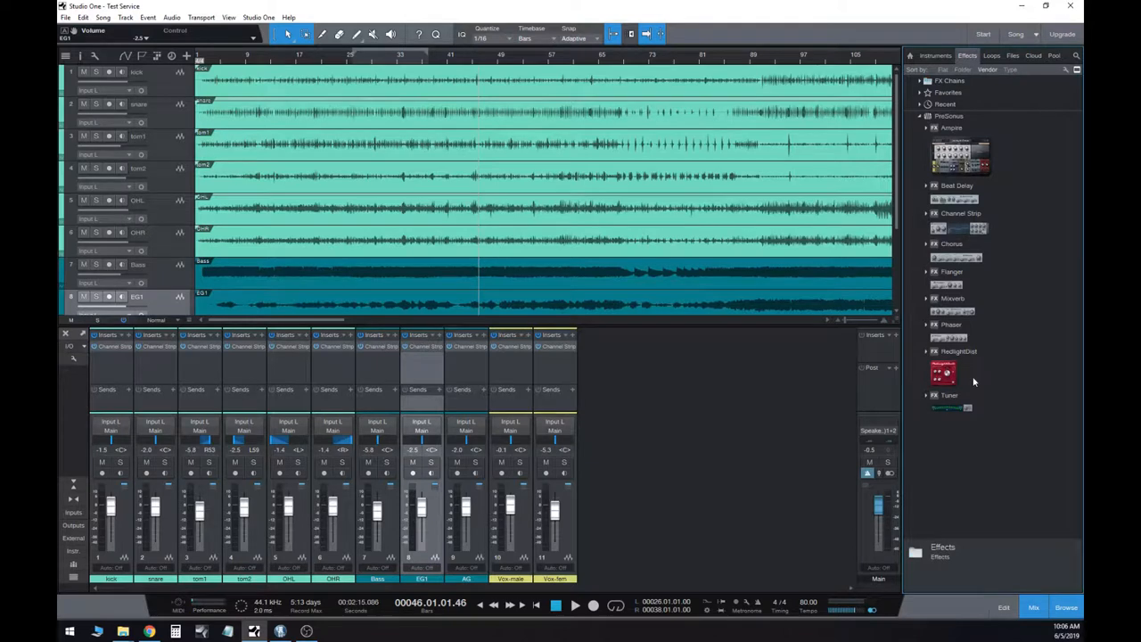
{"action": "mouse_move", "coordinate": [995, 275]}
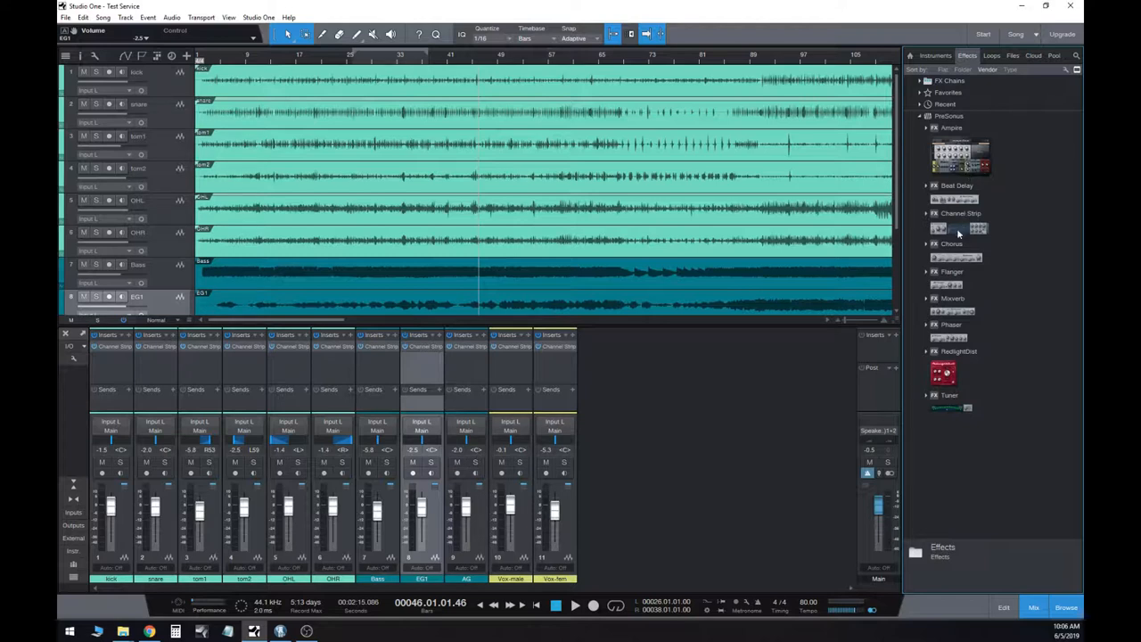
- Insert a Channel Strip on the Main output and enable its Adaptive EQ mode
{"action": "left_click", "coordinate": [959, 214]}
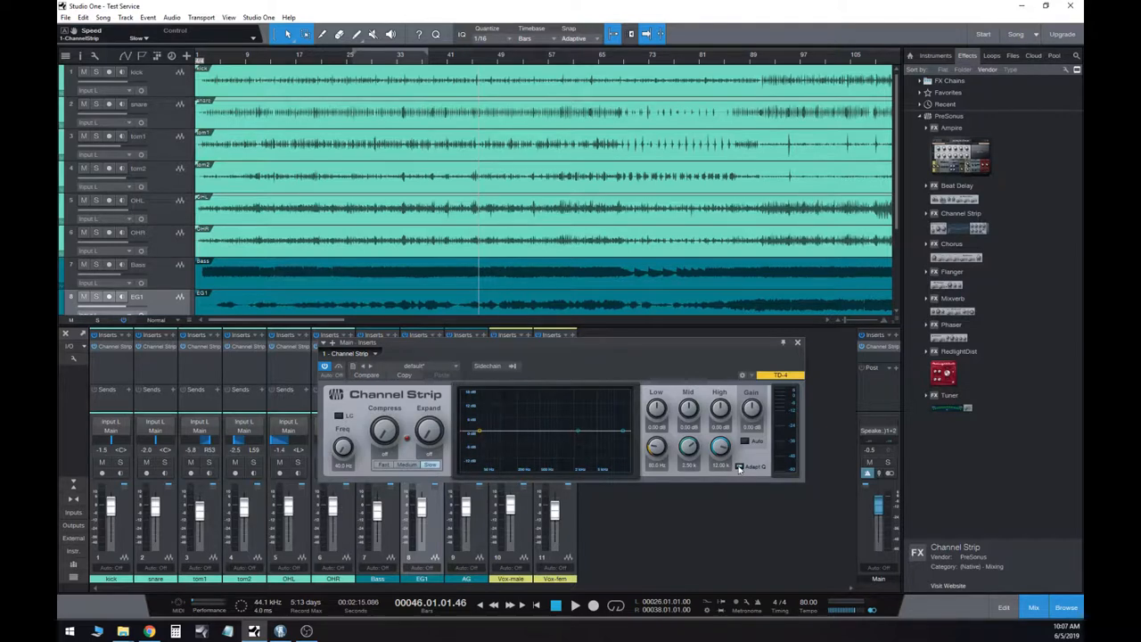
{"action": "left_click", "coordinate": [738, 467]}
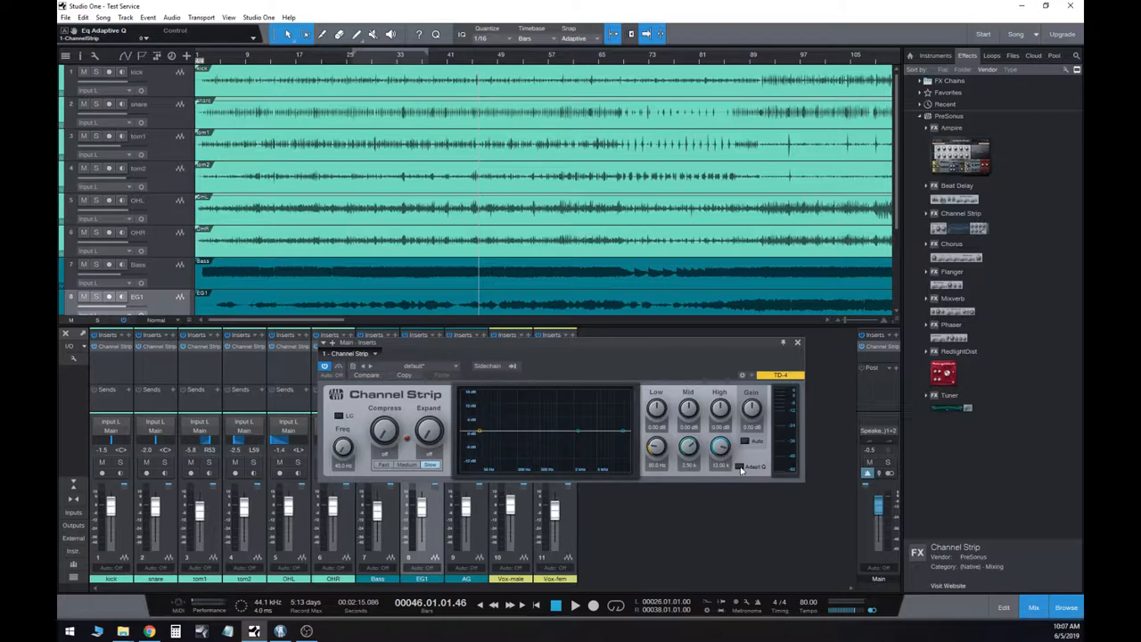
{"action": "mouse_move", "coordinate": [749, 471]}
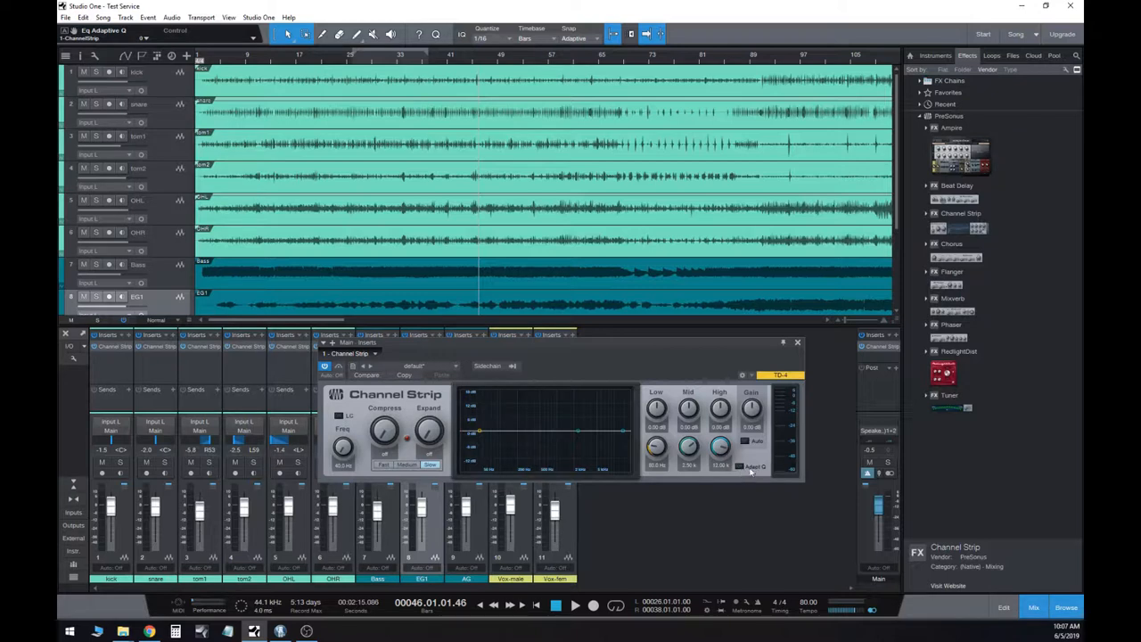
{"action": "mouse_move", "coordinate": [740, 467]}
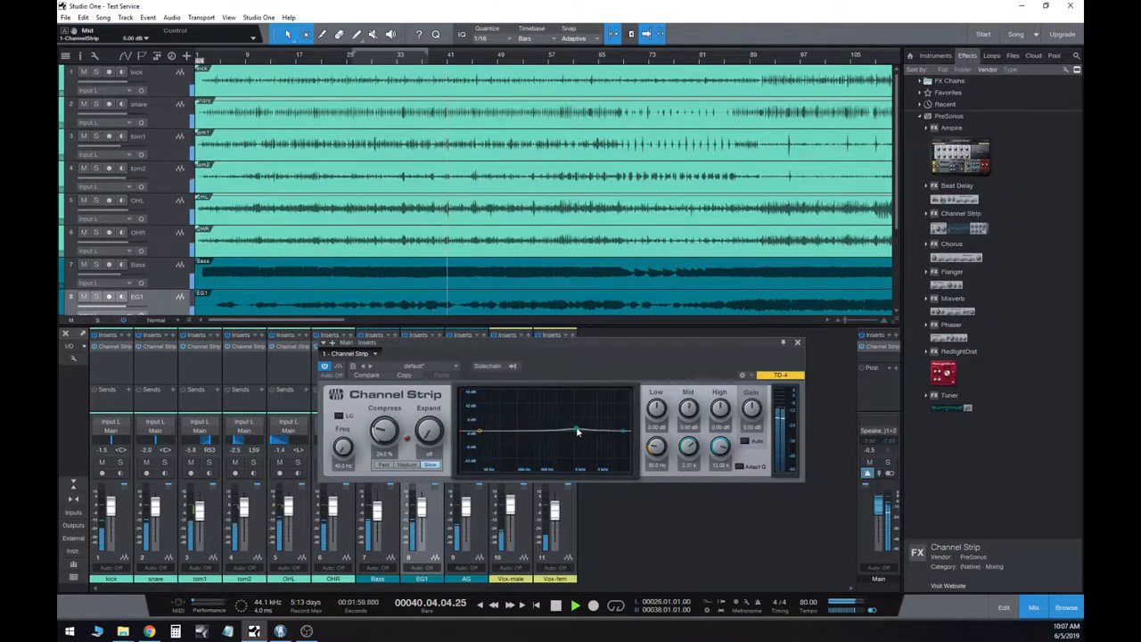
- Drag a band of the Main Channel Strip EQ back toward 0 dB for a flat curve
{"action": "left_click_drag", "start_coordinate": [579, 430], "coordinate": [567, 407]}
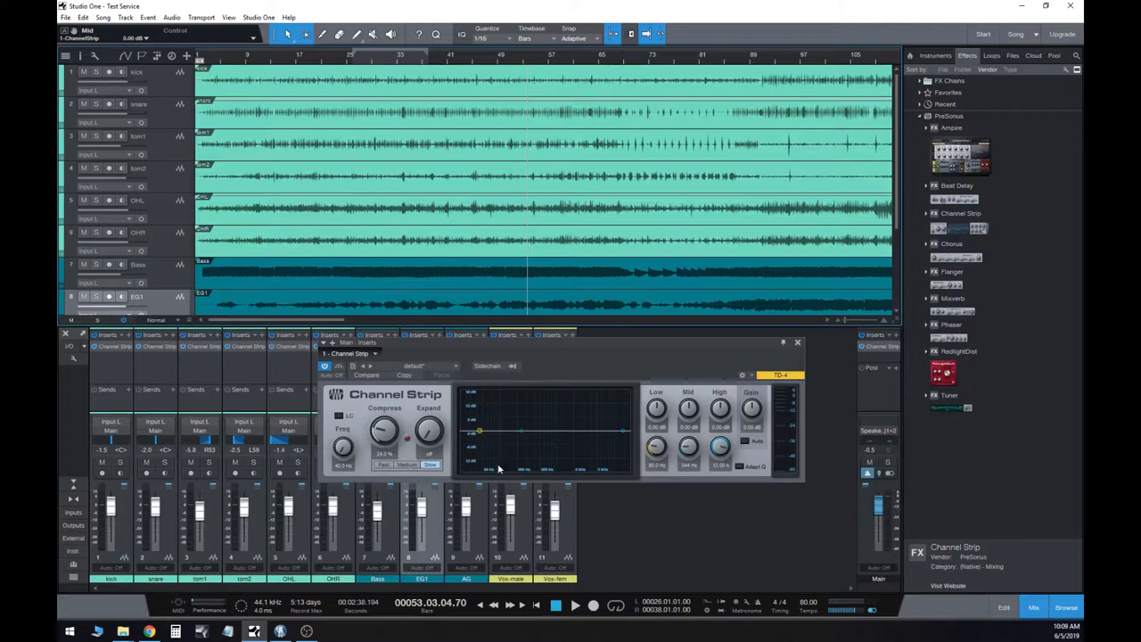
{"action": "mouse_move", "coordinate": [891, 492]}
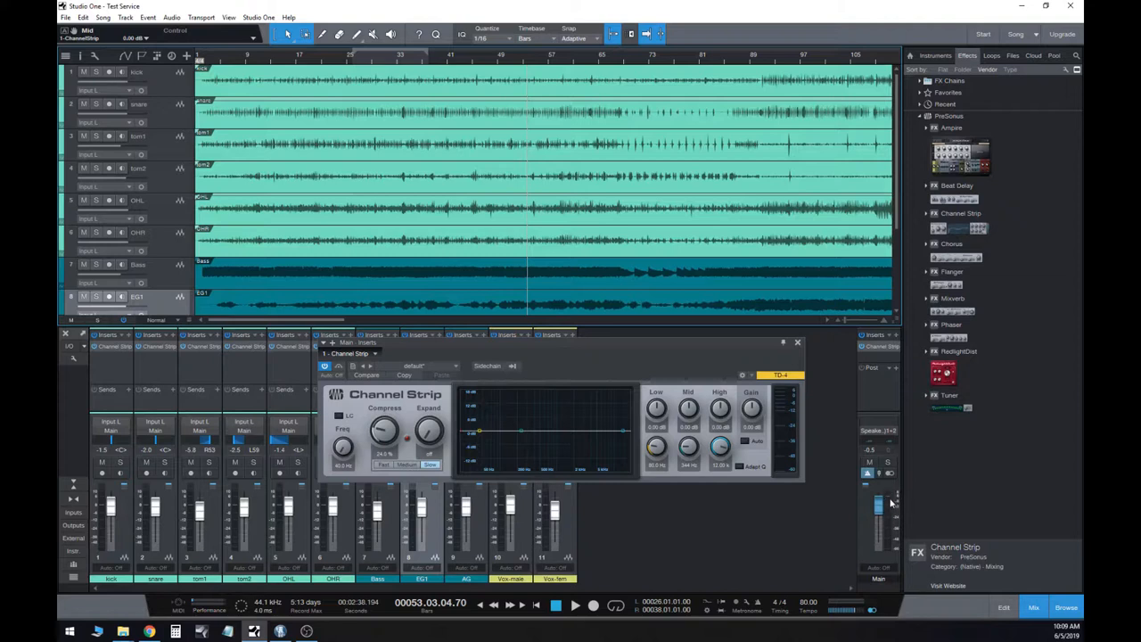
{"action": "mouse_move", "coordinate": [834, 507]}
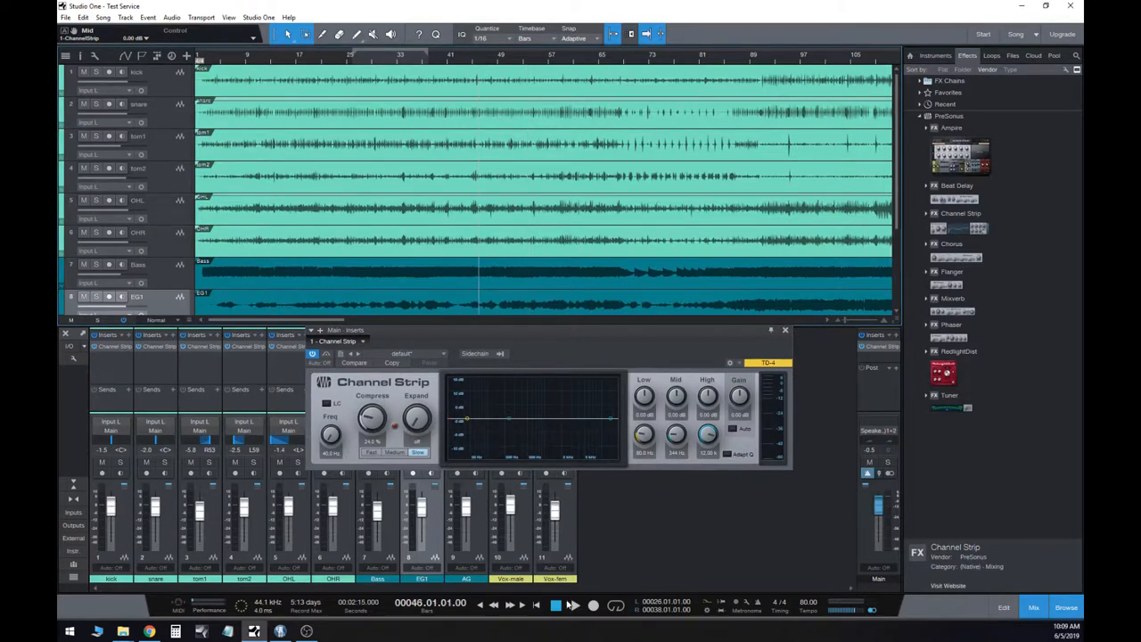
- Set the Compress amount on the Main output's Channel Strip
{"action": "left_click", "coordinate": [551, 607]}
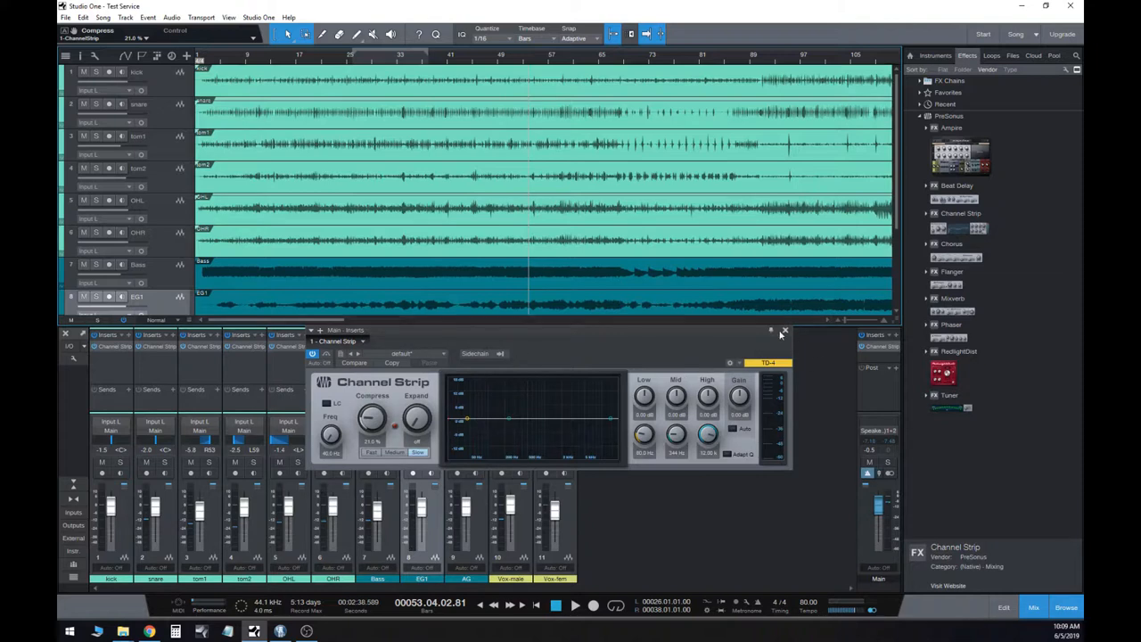
- Insert a Channel Strip on the Bass channel for its own EQ roll-off and compression
{"action": "left_click", "coordinate": [785, 330]}
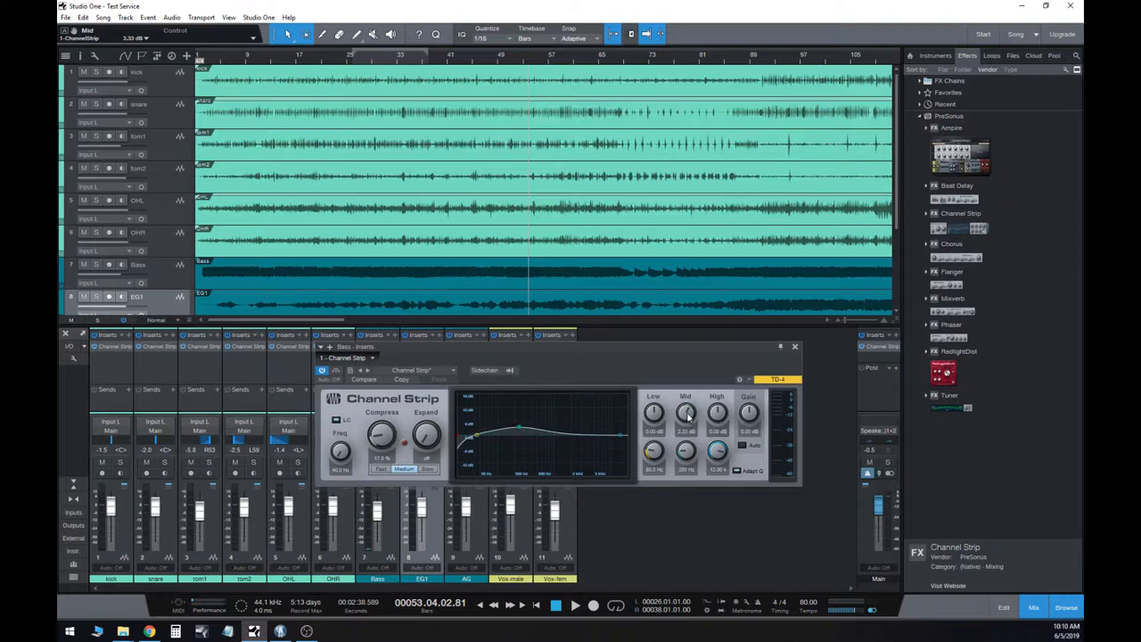
{"action": "mouse_move", "coordinate": [737, 471]}
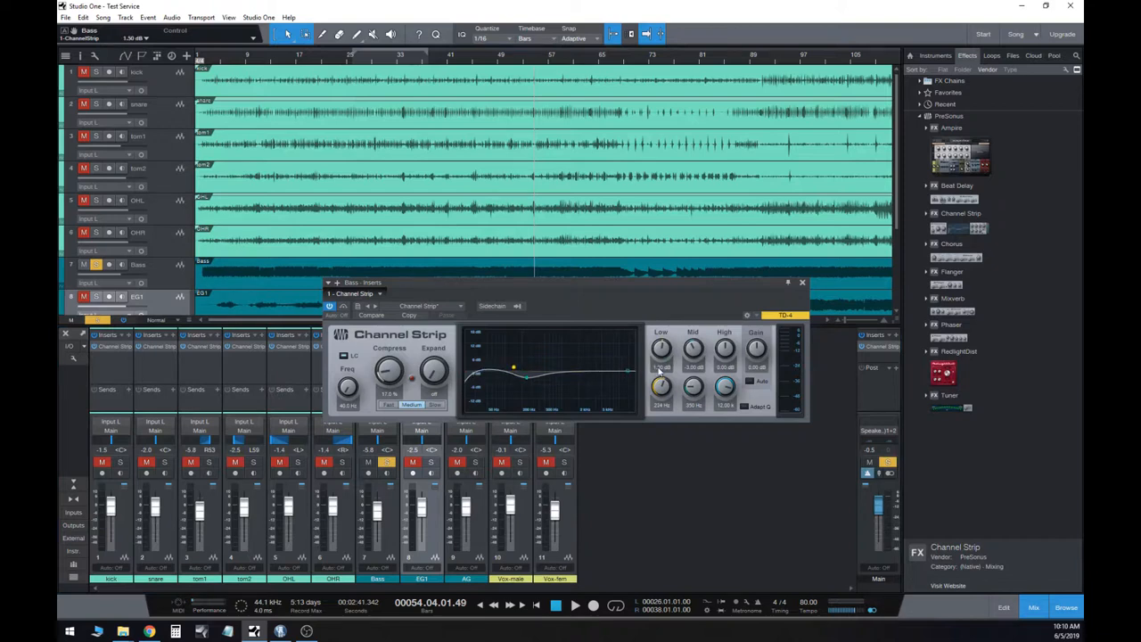
- Isolate the bass, reshape its Channel Strip EQ further, and close the plug-in editor
{"action": "left_click", "coordinate": [551, 606]}
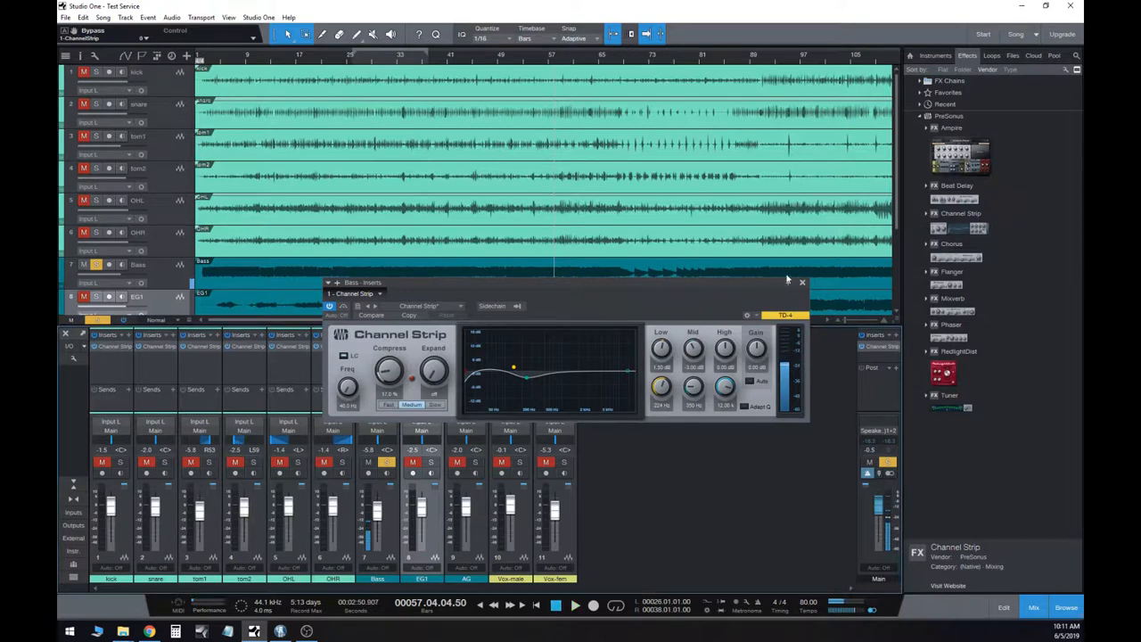
{"action": "left_click", "coordinate": [802, 281]}
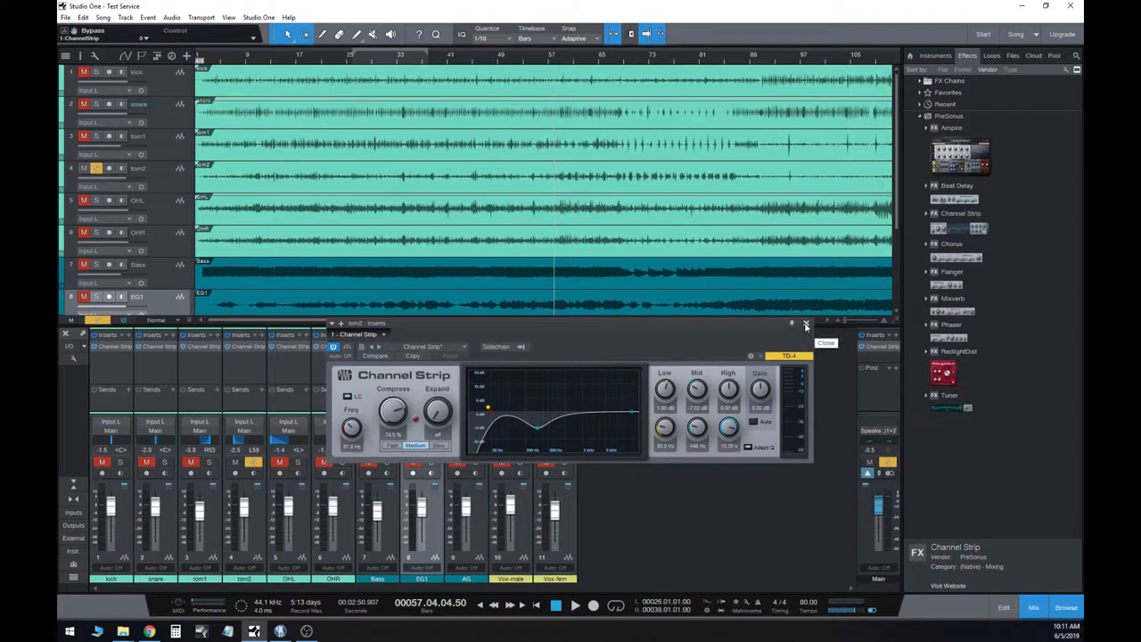
{"action": "left_click", "coordinate": [806, 325]}
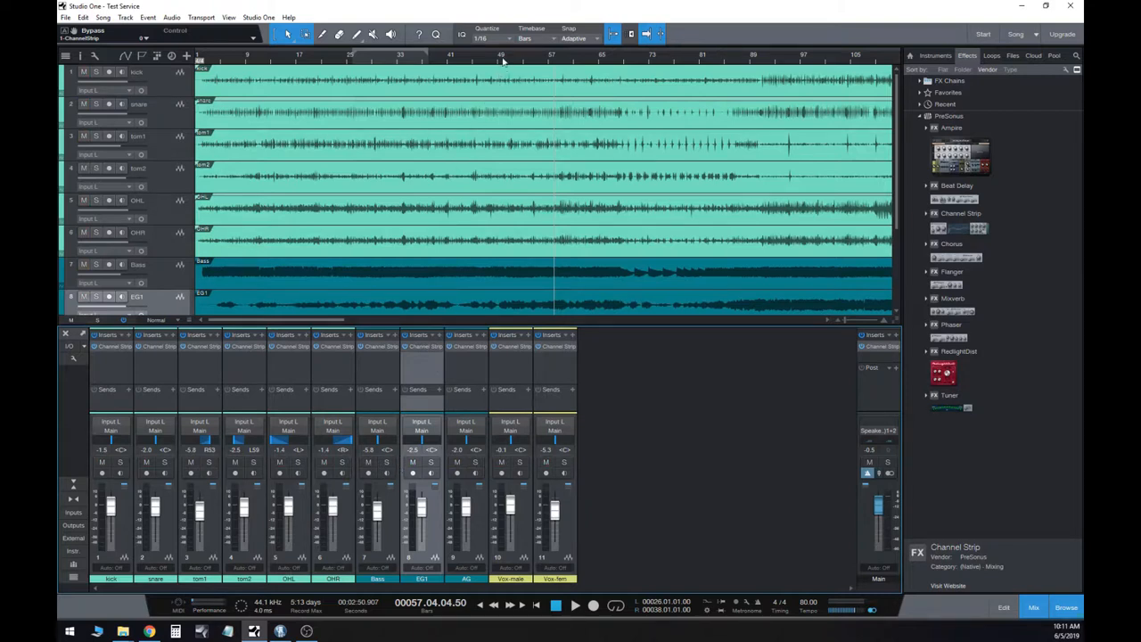
- Reopen the Main output's Channel Strip and keep its EQ curve flat at 0 dB
{"action": "left_click", "coordinate": [571, 608]}
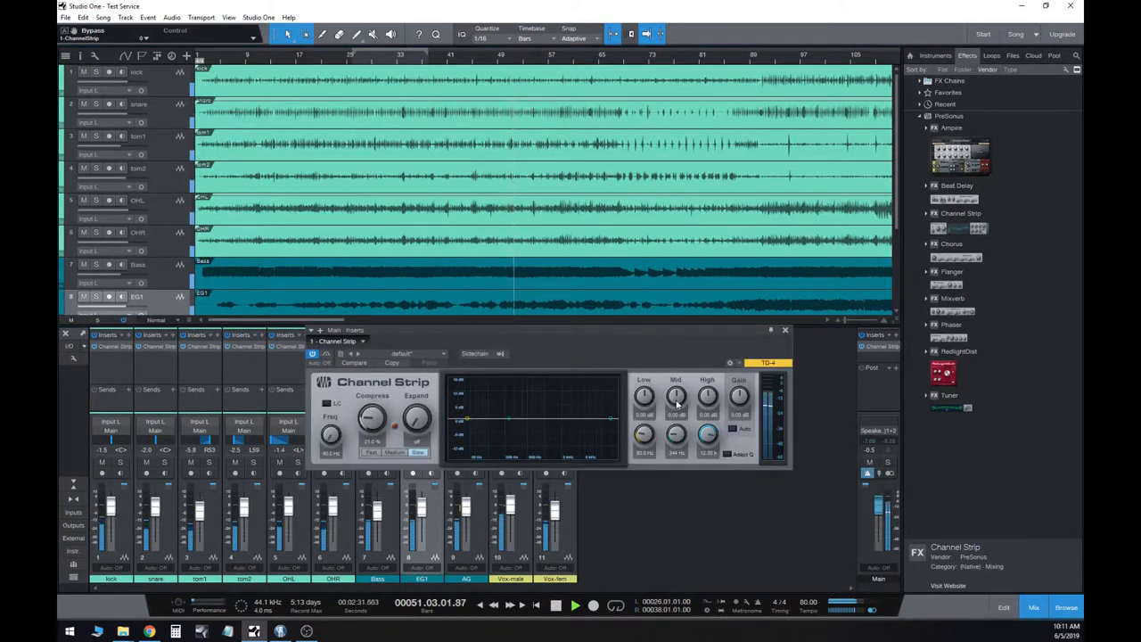
{"action": "left_click_drag", "start_coordinate": [676, 396], "coordinate": [676, 384]}
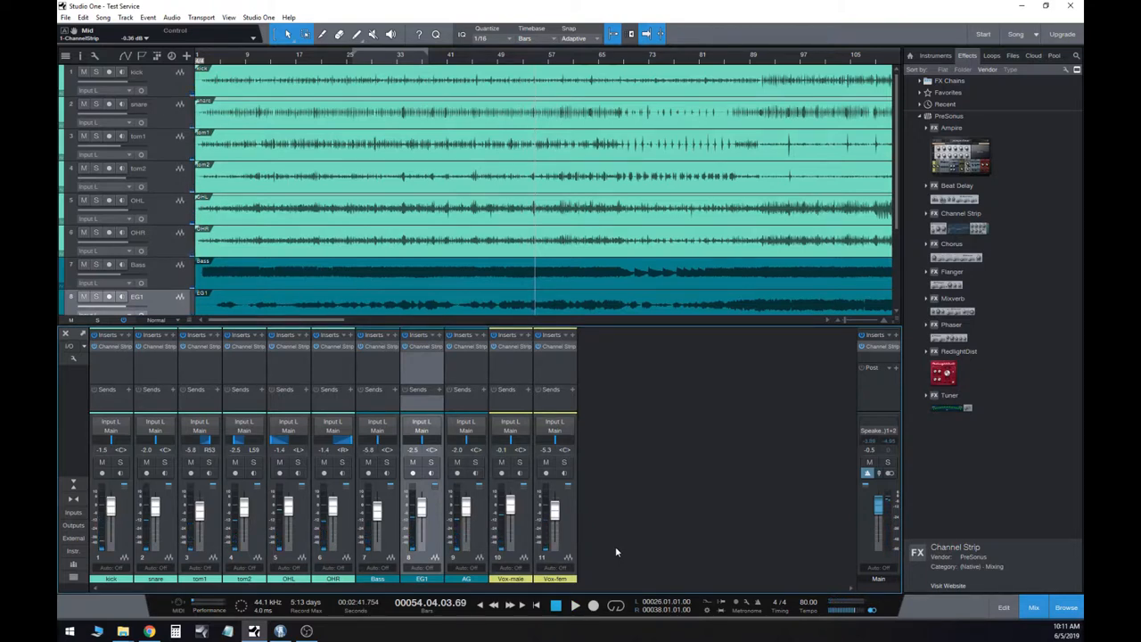
{"action": "mouse_move", "coordinate": [510, 354]}
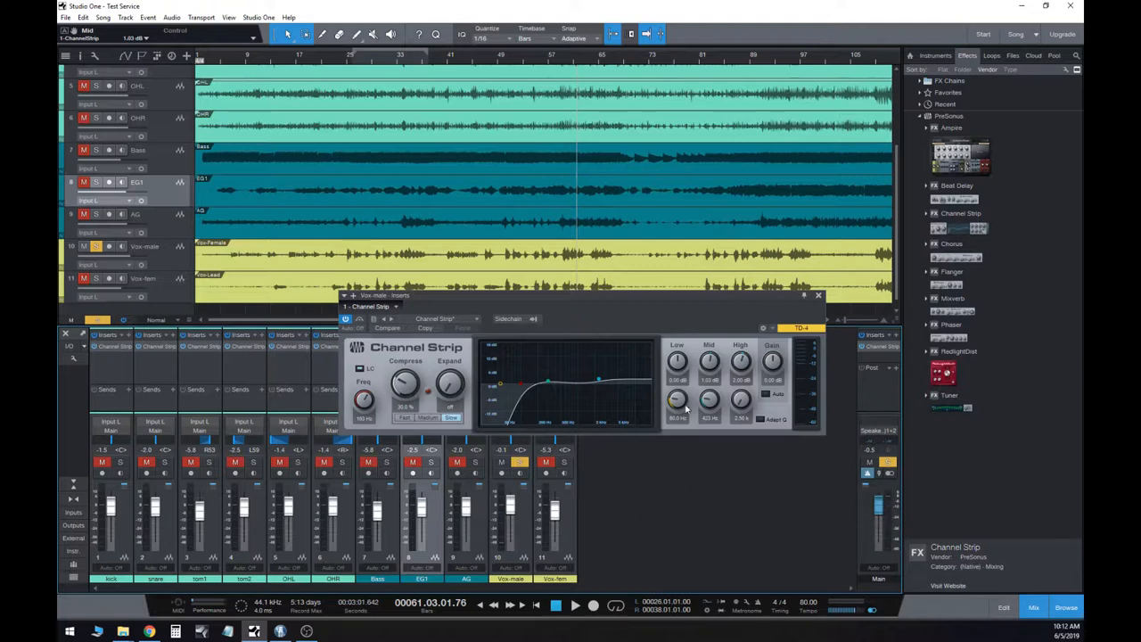
{"action": "mouse_move", "coordinate": [670, 474]}
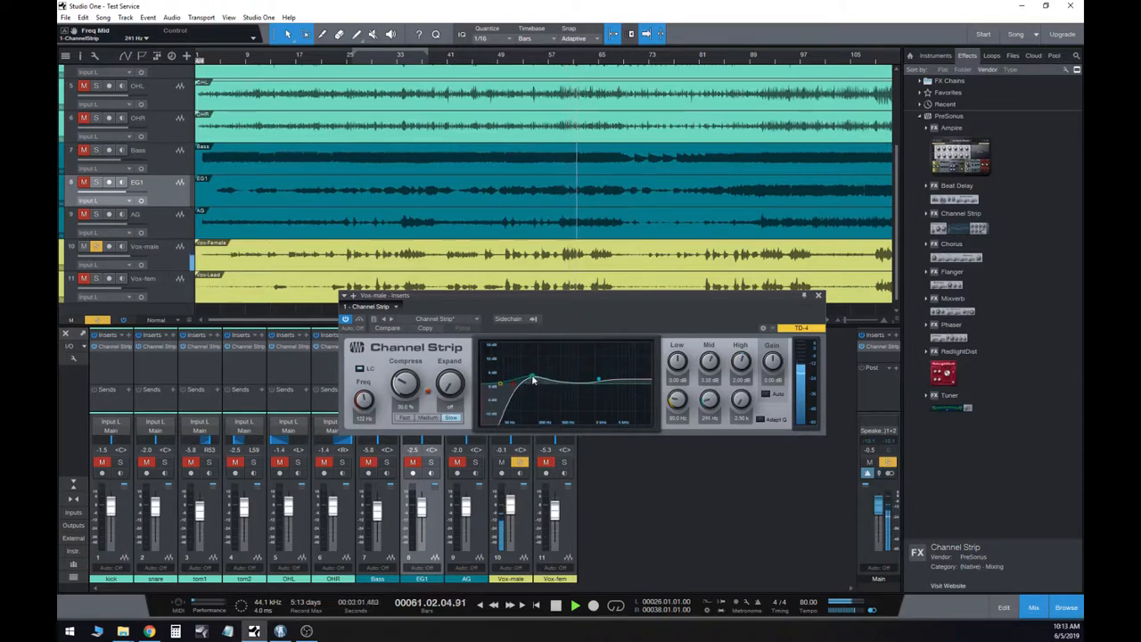
- Boost the vocal's low EQ band and sweep it to another frequency
{"action": "left_click_drag", "start_coordinate": [532, 379], "coordinate": [531, 372]}
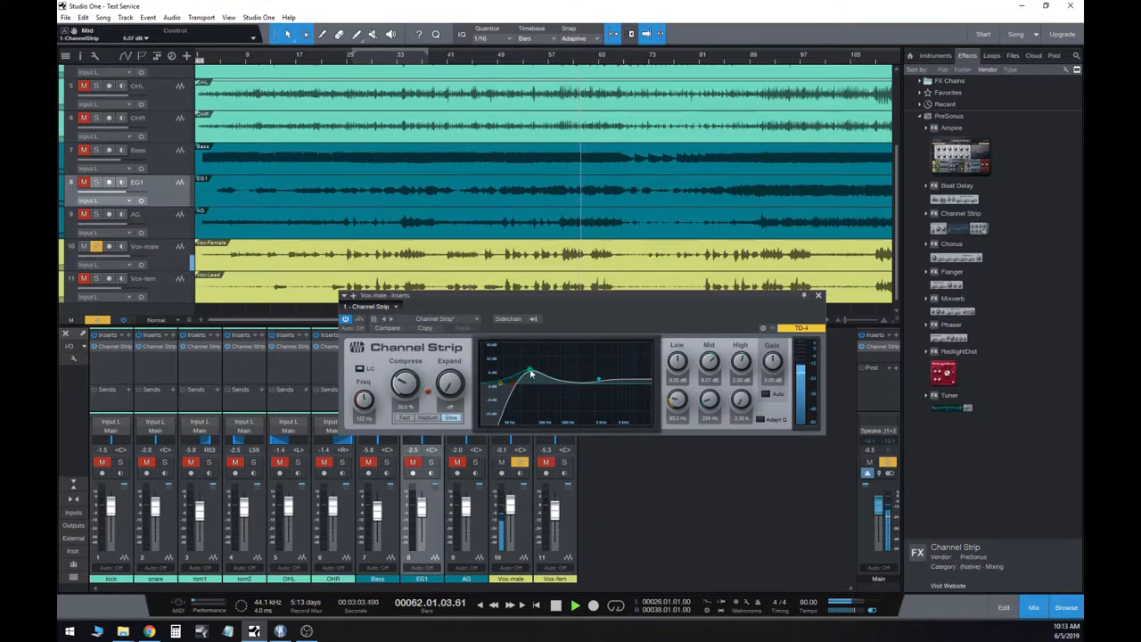
{"action": "left_click_drag", "start_coordinate": [531, 373], "coordinate": [538, 389]}
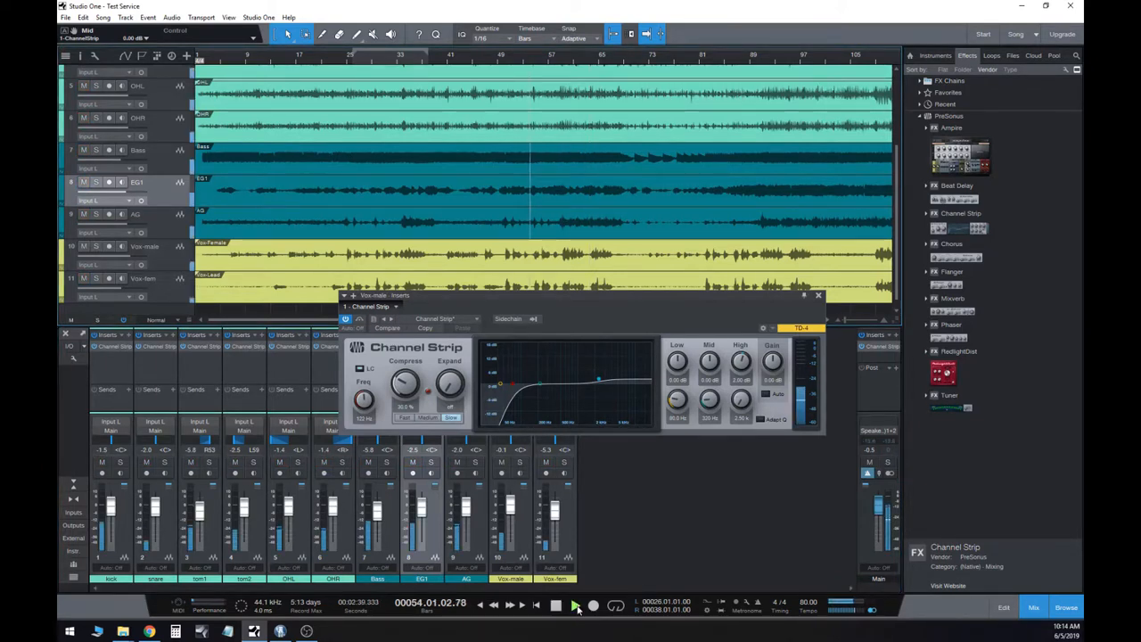
- Reset the vocal's Low band gain to 0 dB so that band is flat
{"action": "left_click", "coordinate": [572, 606]}
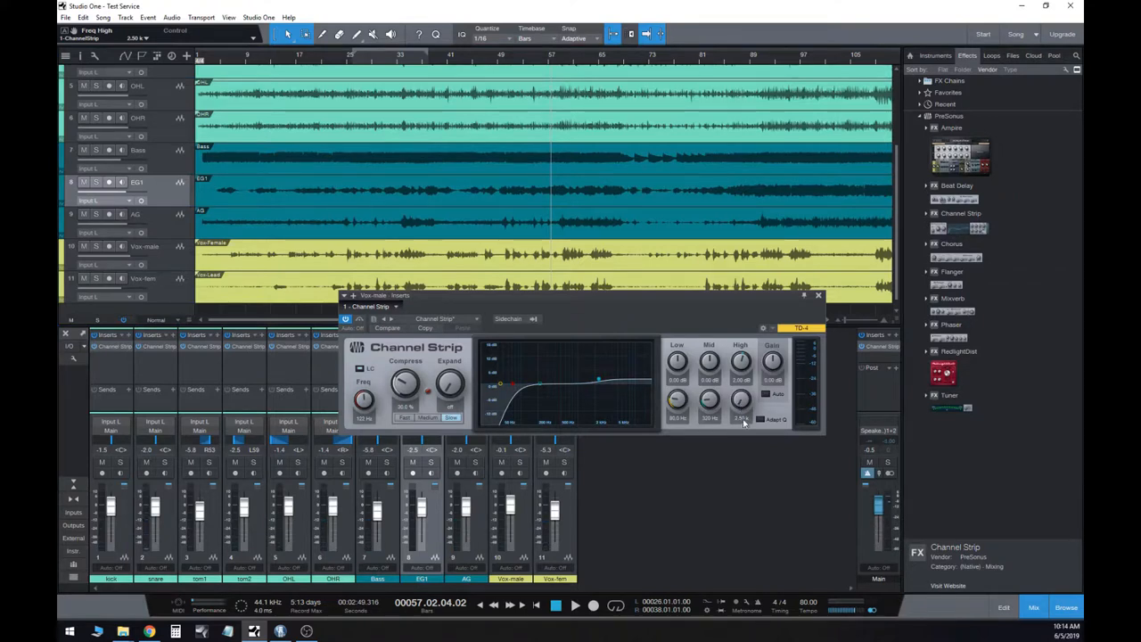
{"action": "mouse_move", "coordinate": [740, 425]}
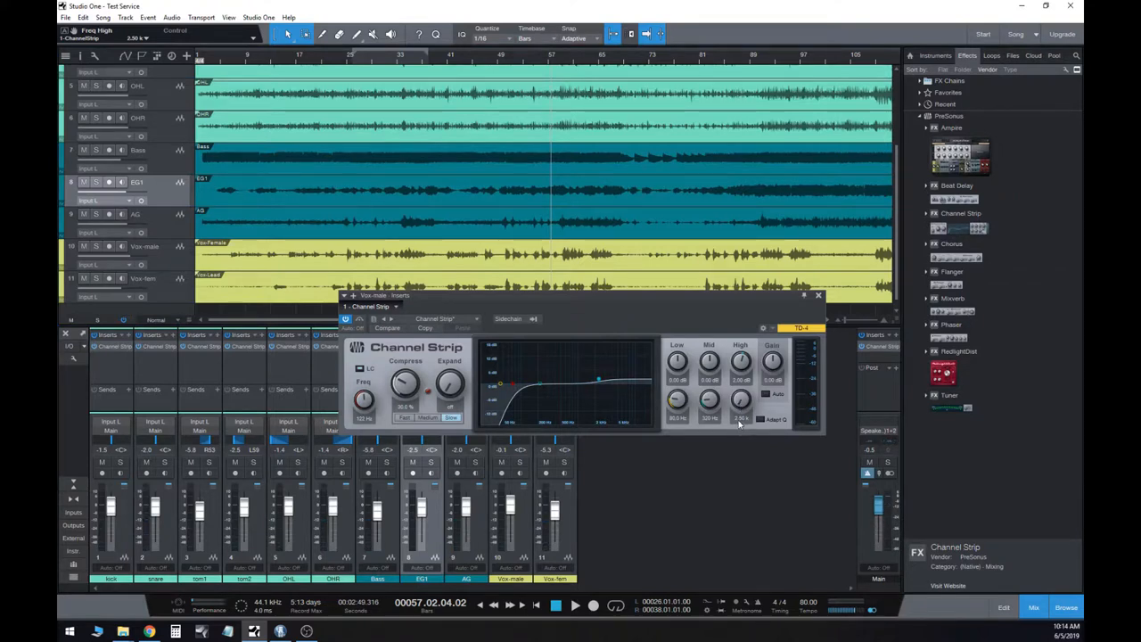
- Raise the High band of the vocal Channel Strip EQ into a slight boost
{"action": "left_click", "coordinate": [574, 608]}
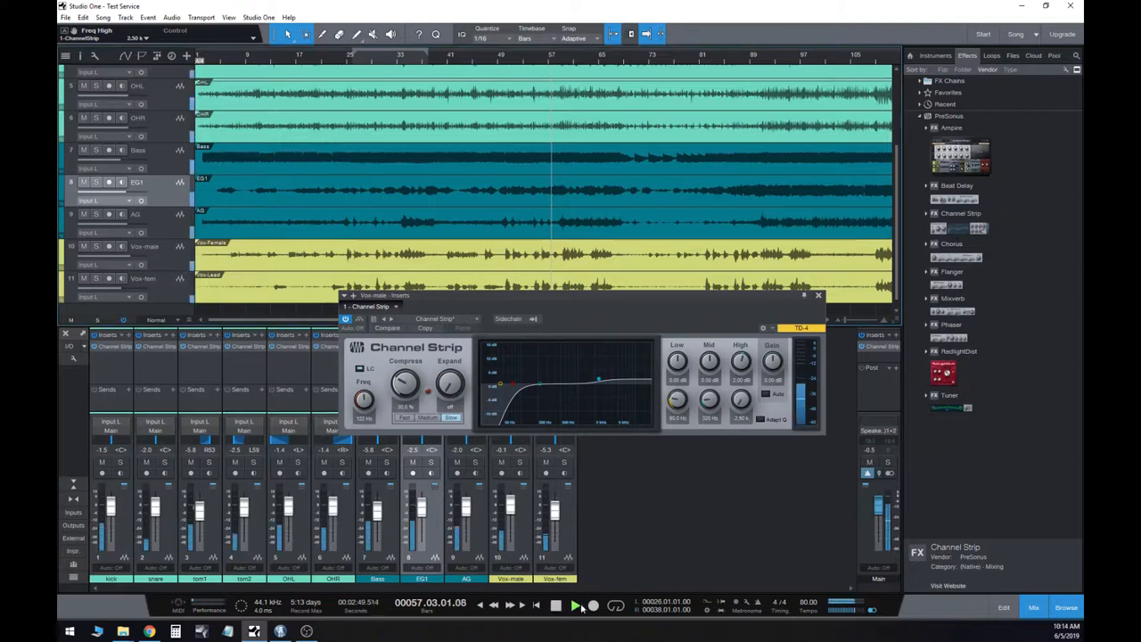
{"action": "left_click", "coordinate": [574, 606]}
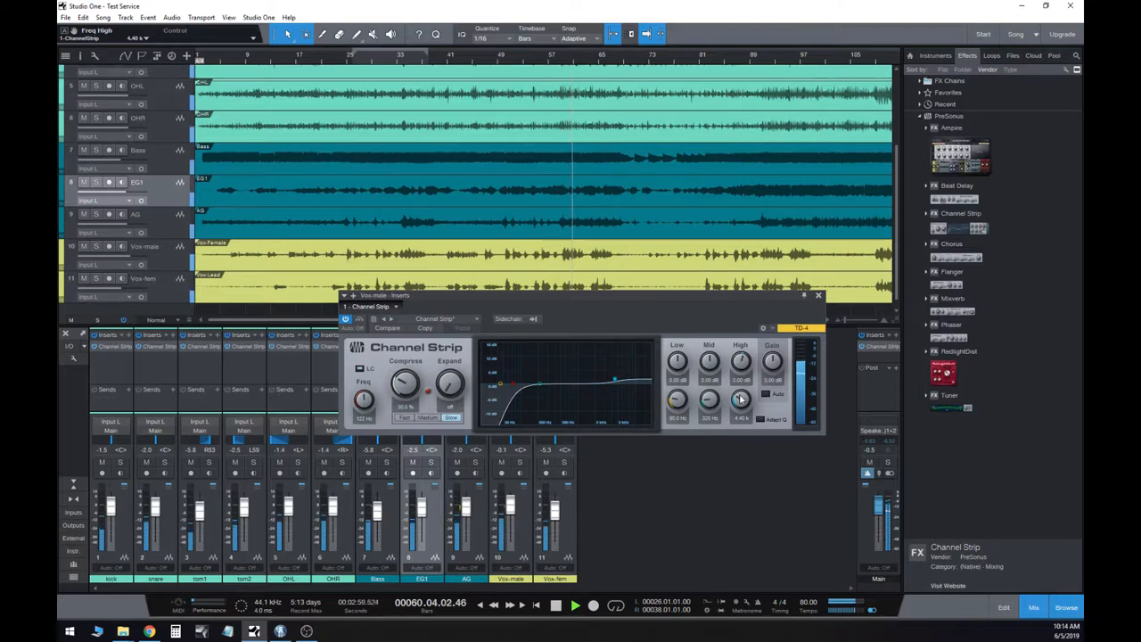
{"action": "left_click_drag", "start_coordinate": [741, 398], "coordinate": [741, 389]}
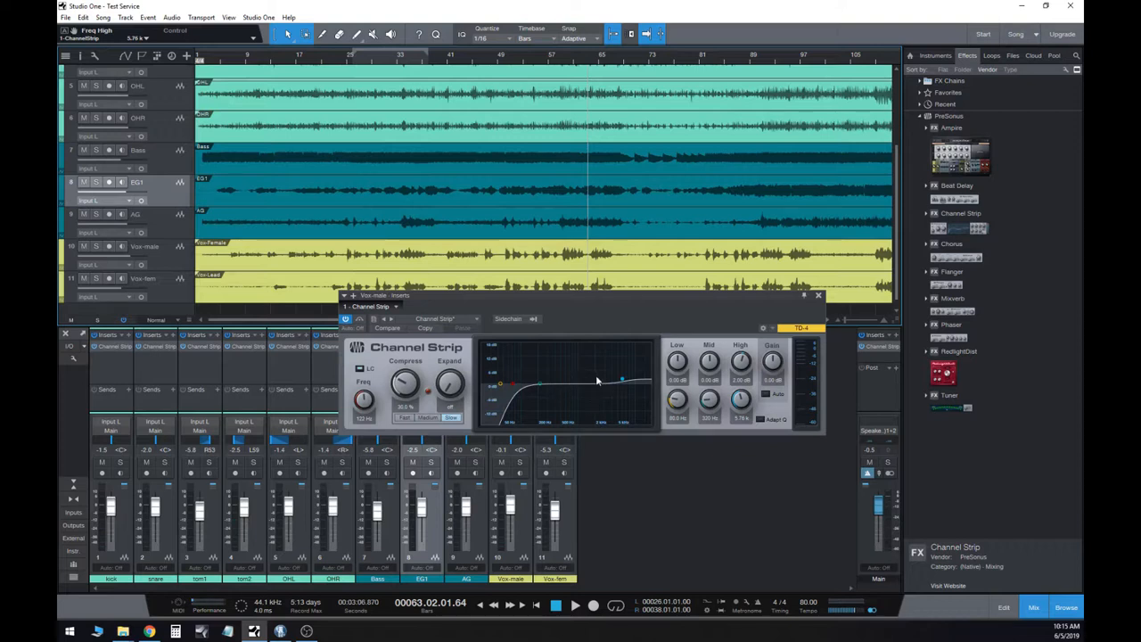
{"action": "mouse_move", "coordinate": [585, 402]}
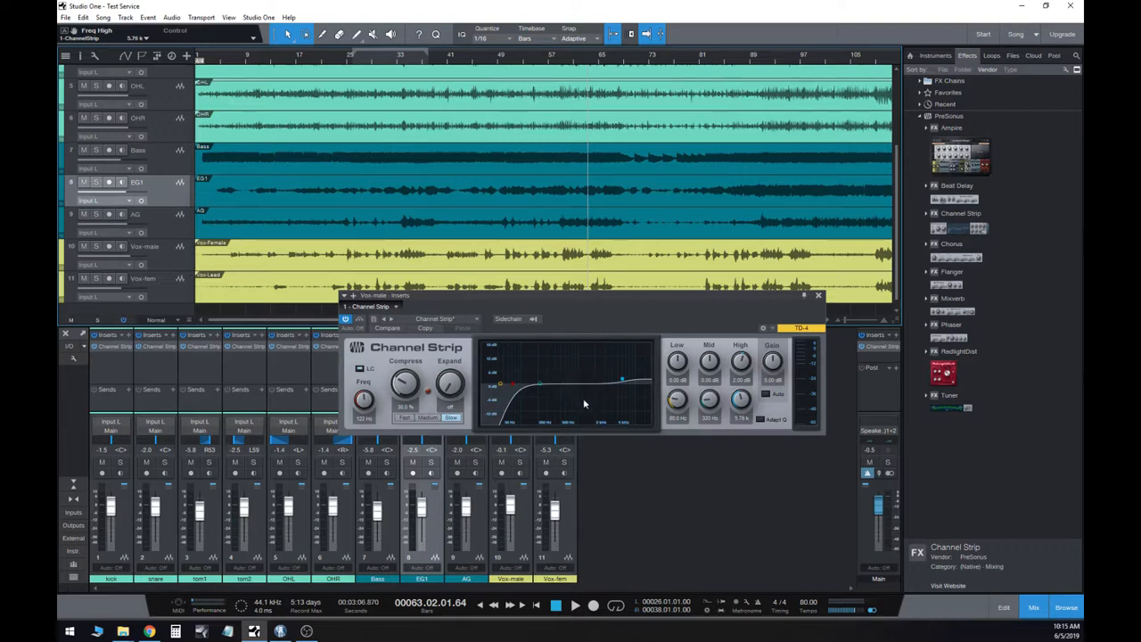
{"action": "mouse_move", "coordinate": [580, 377]}
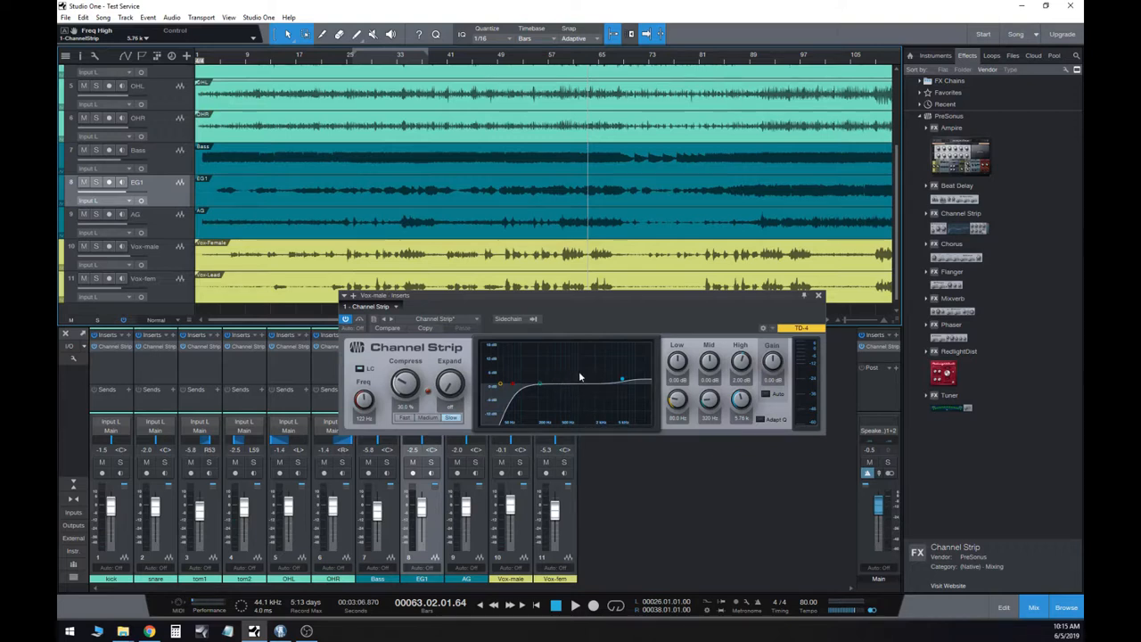
- Sweep the high EQ node across frequencies and settle on a gentle high-shelf lift
{"action": "left_click_drag", "start_coordinate": [623, 378], "coordinate": [622, 384]}
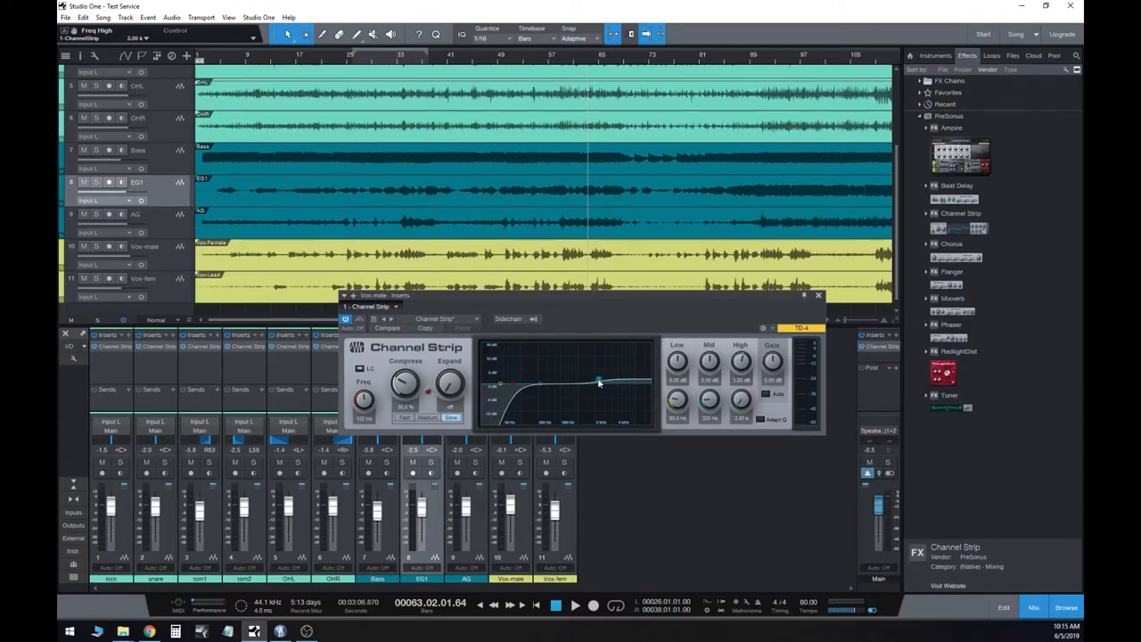
{"action": "left_click_drag", "start_coordinate": [597, 382], "coordinate": [604, 389]}
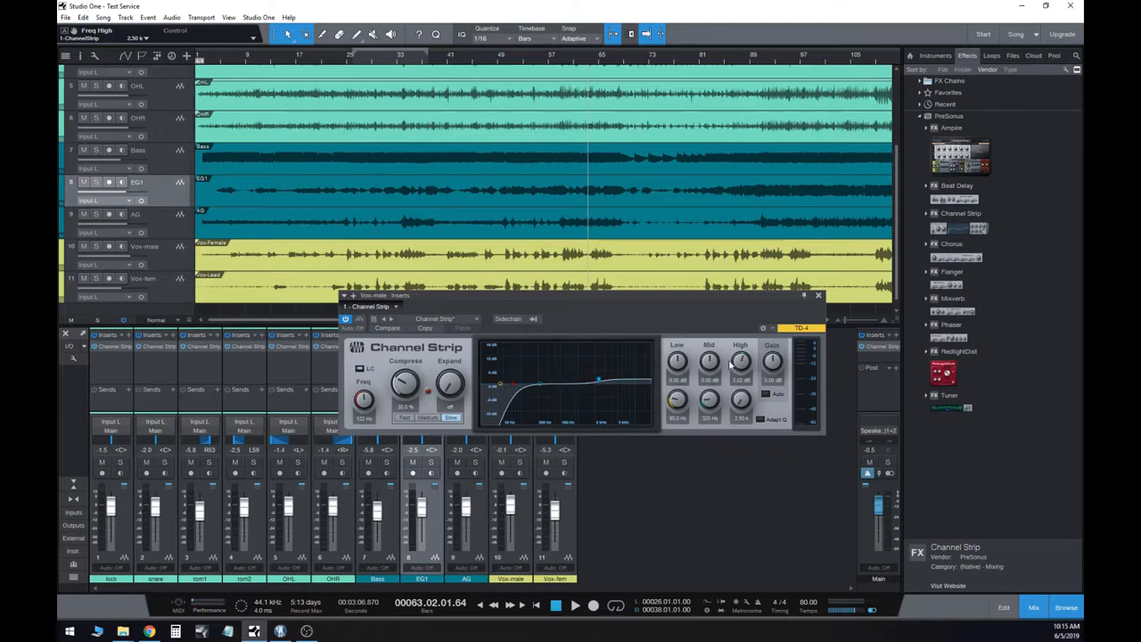
{"action": "left_click_drag", "start_coordinate": [740, 360], "coordinate": [740, 375]}
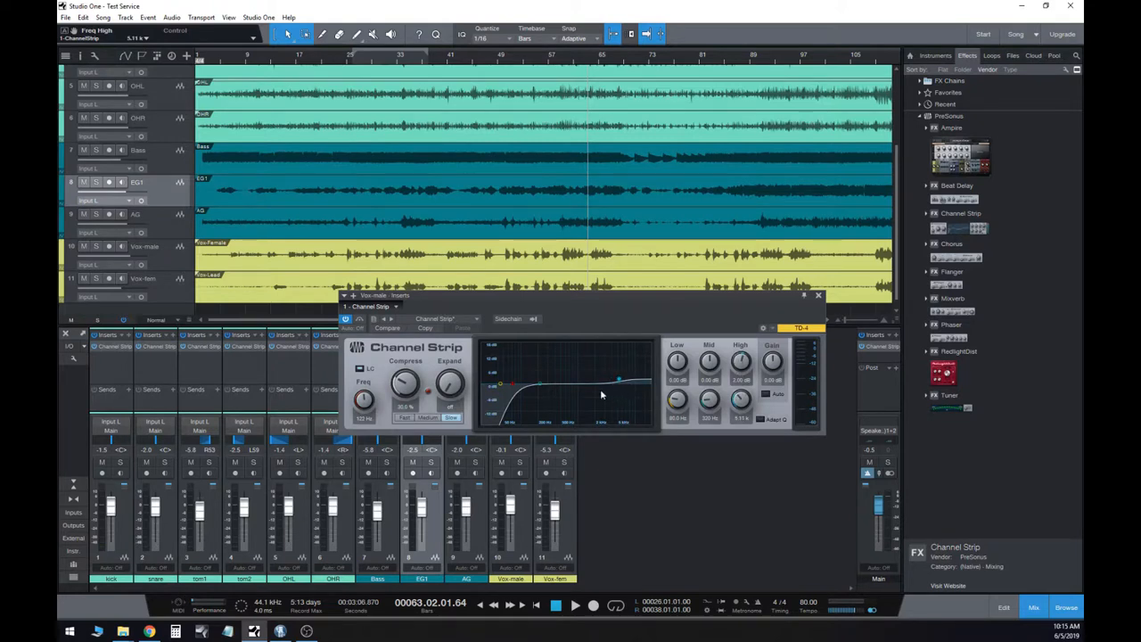
{"action": "mouse_move", "coordinate": [602, 385]}
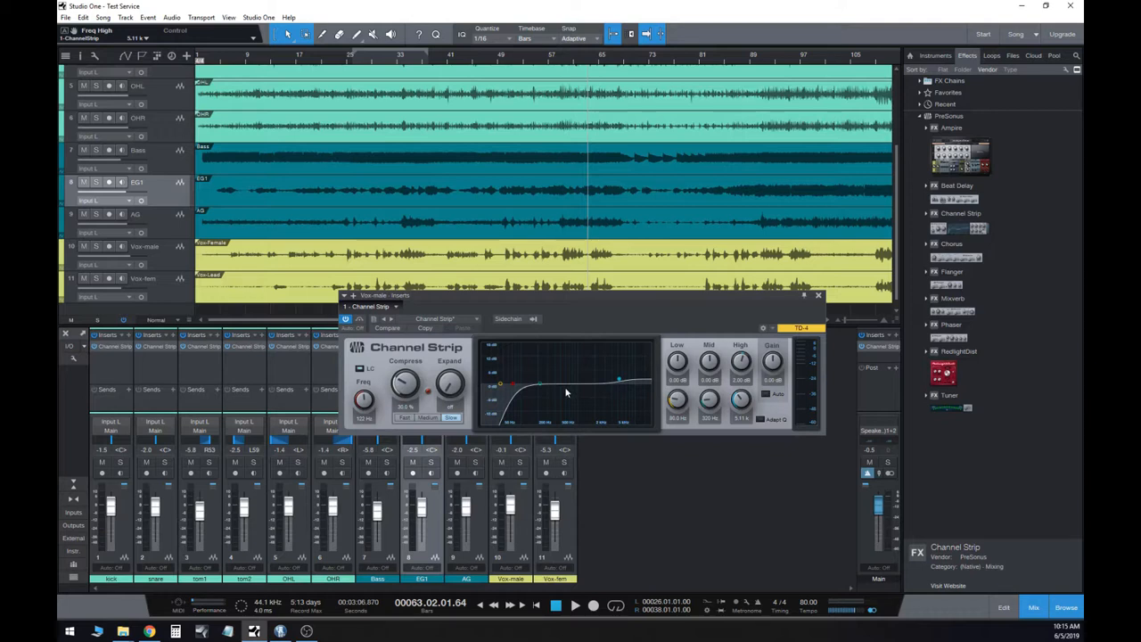
{"action": "mouse_move", "coordinate": [544, 57]}
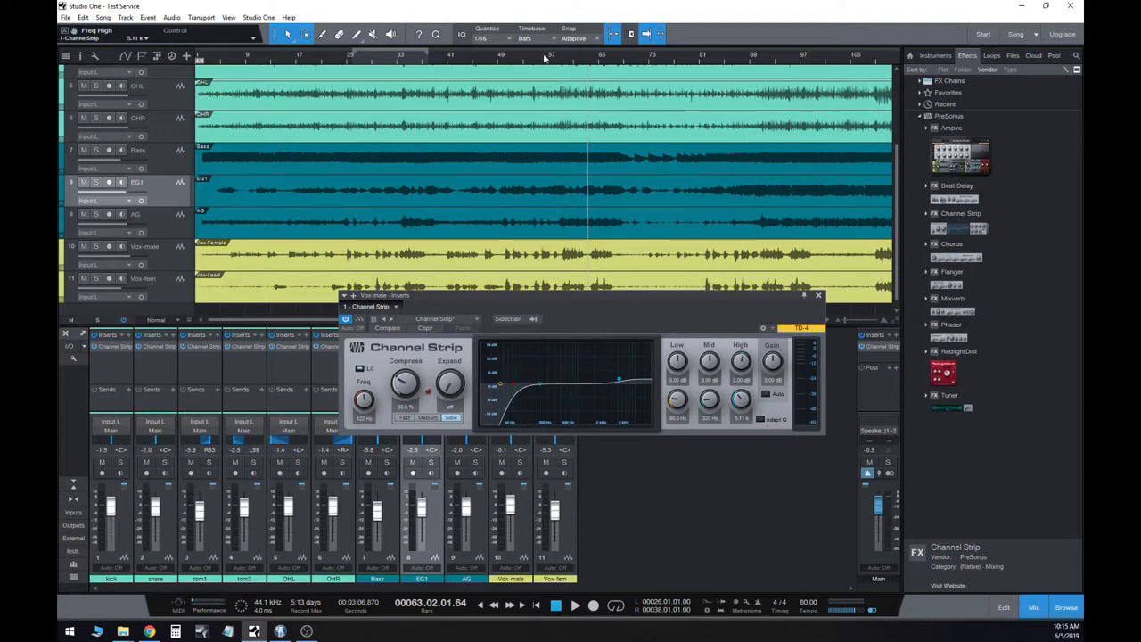
- Reshape the vocal Channel Strip's low-cut EQ node and set its compression amount
{"action": "left_click", "coordinate": [571, 606]}
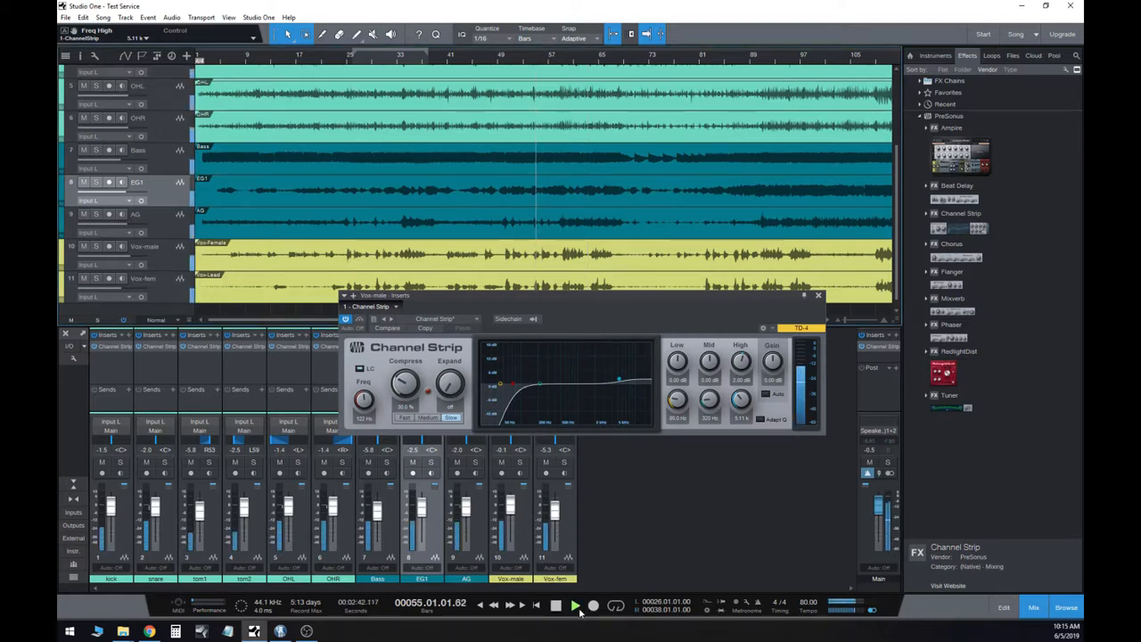
{"action": "left_click", "coordinate": [570, 606]}
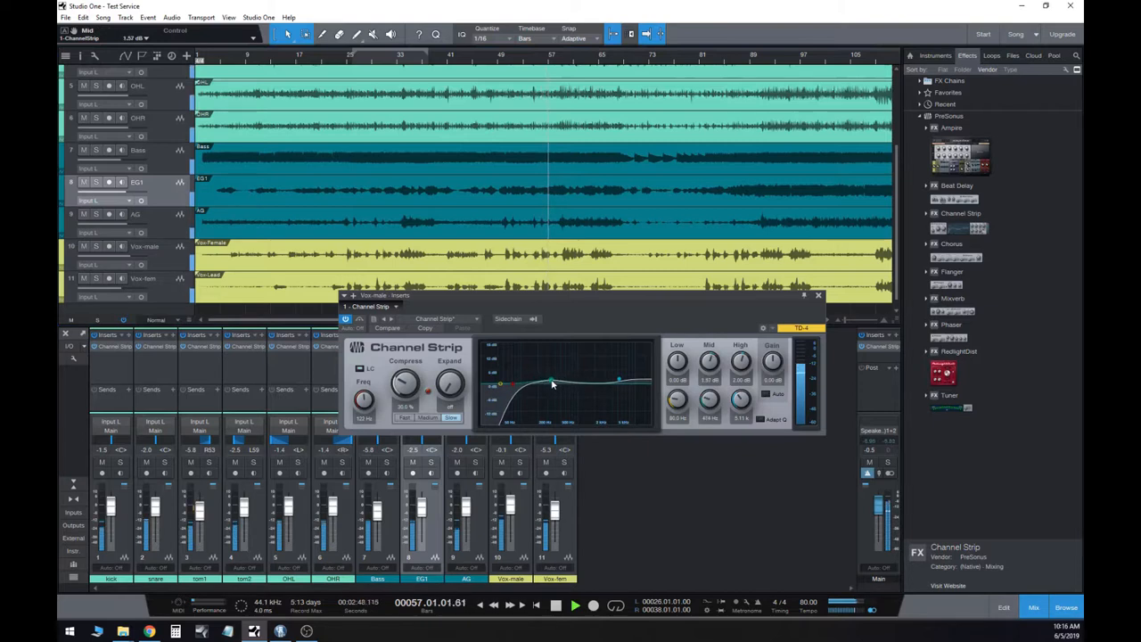
{"action": "left_click_drag", "start_coordinate": [552, 389], "coordinate": [560, 385]}
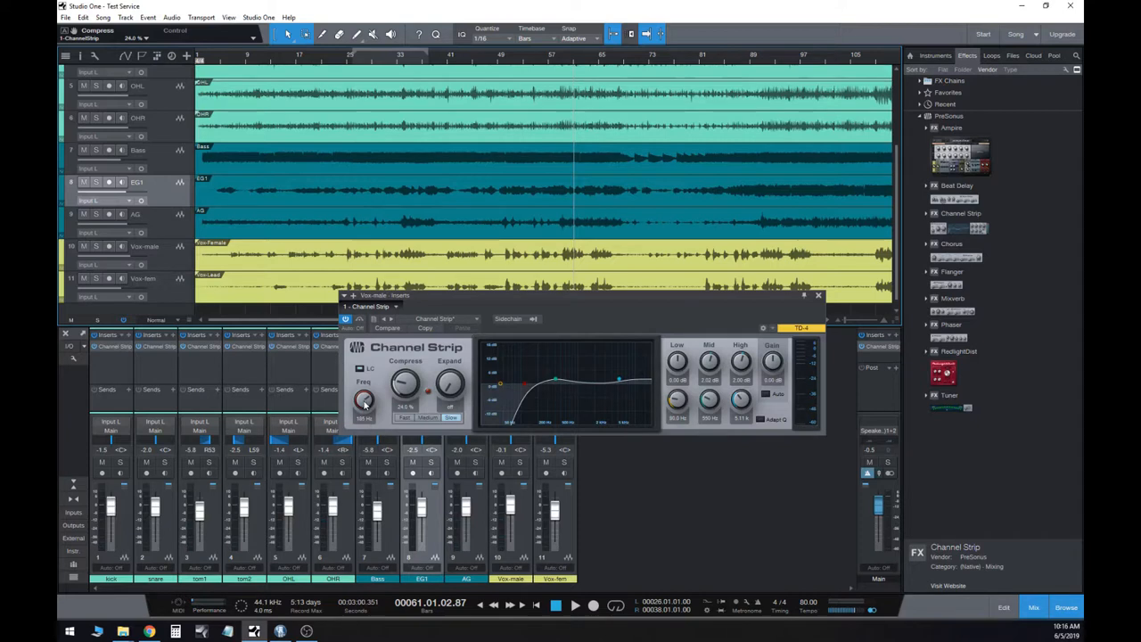
{"action": "mouse_move", "coordinate": [503, 414]}
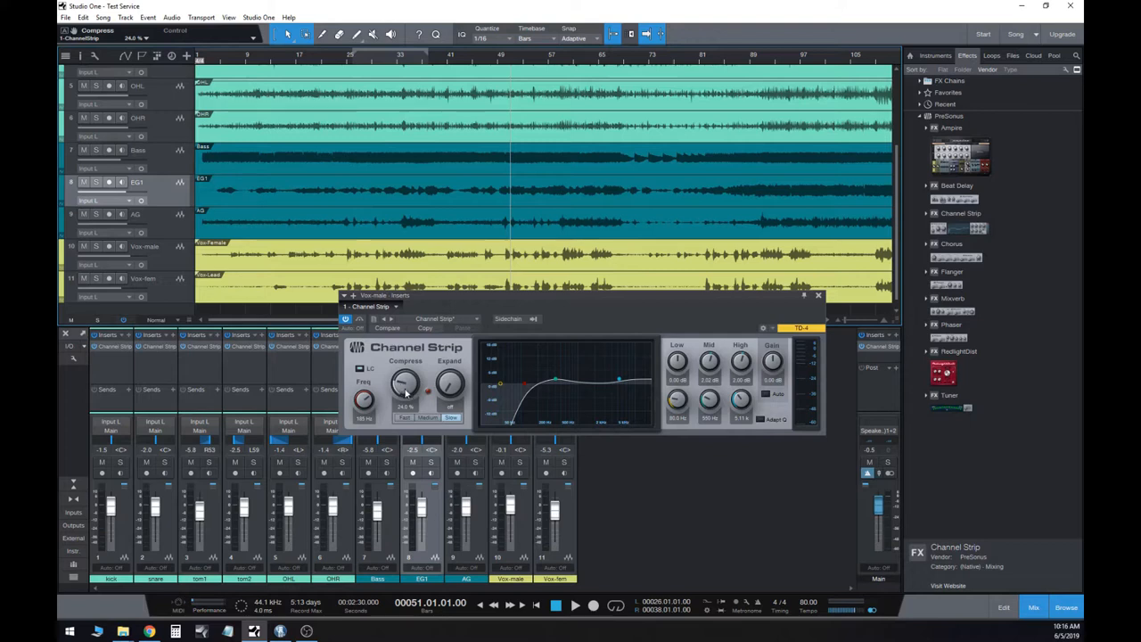
{"action": "mouse_move", "coordinate": [579, 388]}
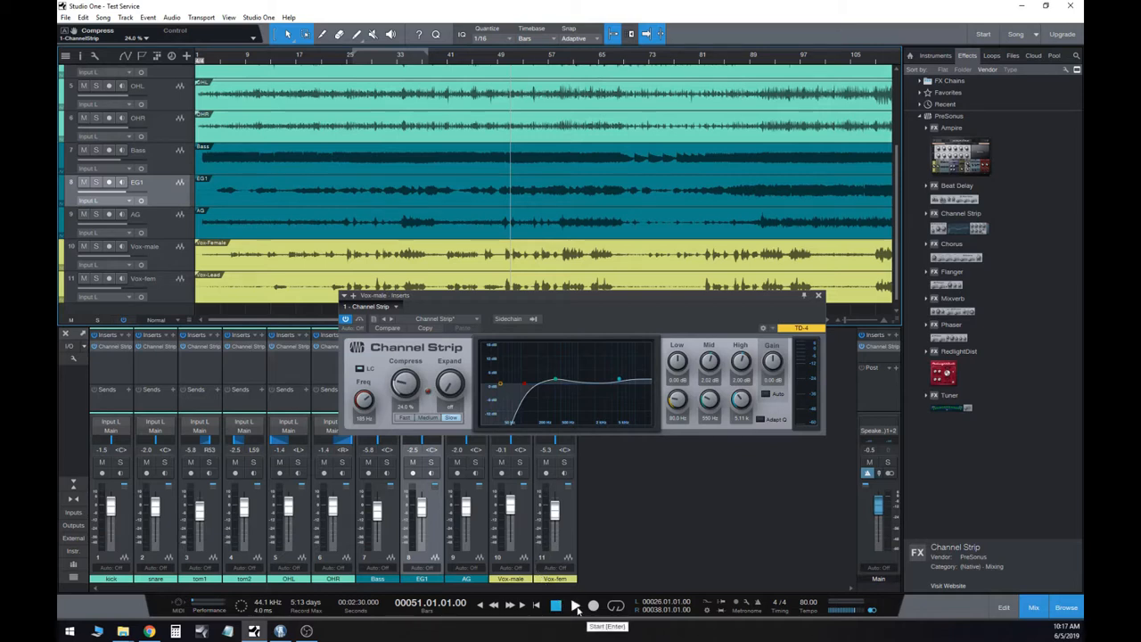
- Audition the mix on playback and close the vocal Channel Strip editor
{"action": "left_click", "coordinate": [571, 606]}
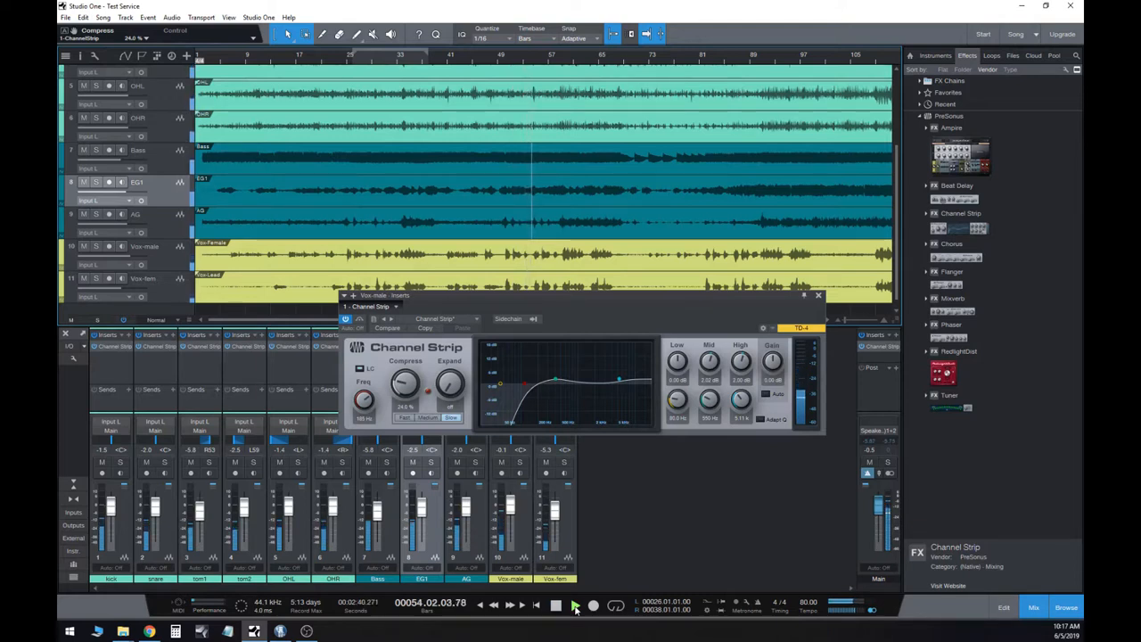
{"action": "left_click", "coordinate": [571, 610]}
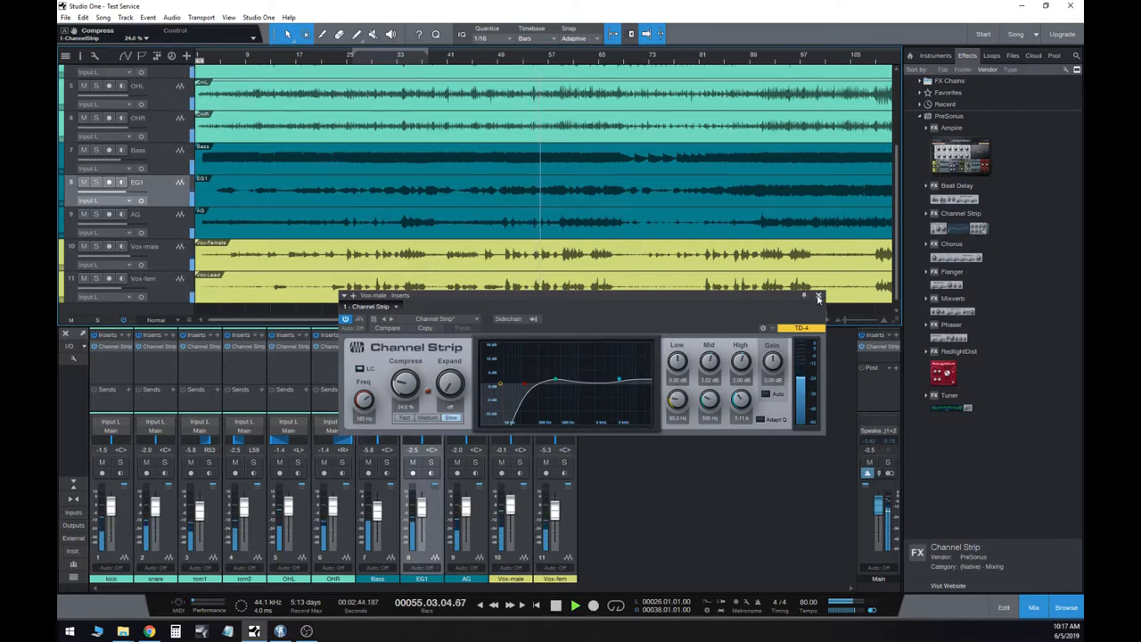
{"action": "left_click", "coordinate": [817, 296]}
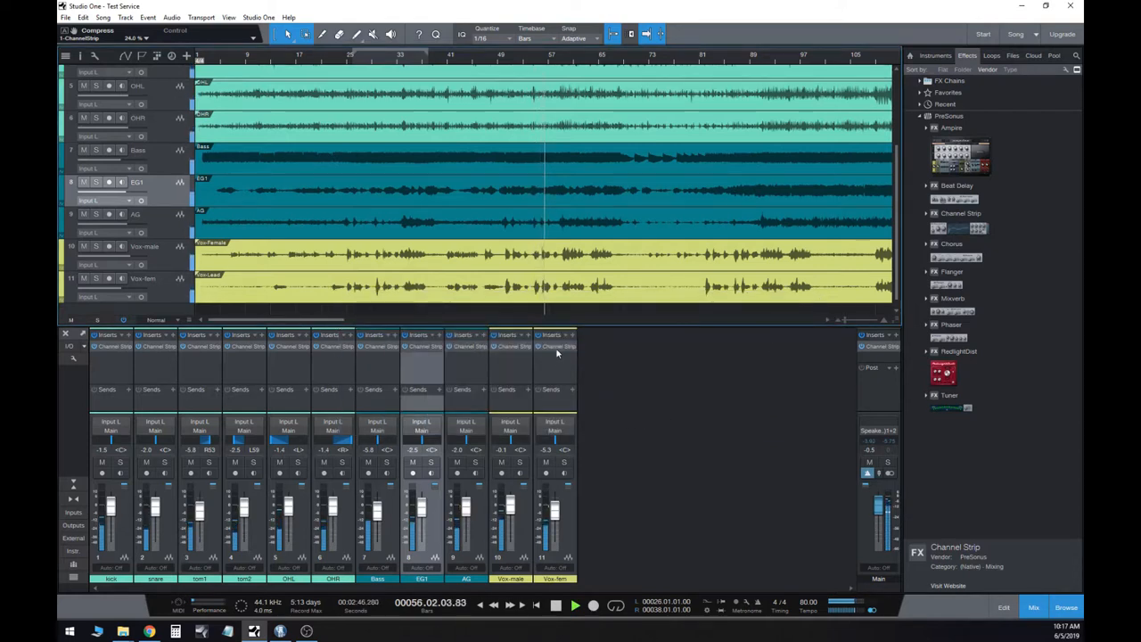
- Bring up another channel's Channel Strip and boost a band in its EQ curve
{"action": "left_click", "coordinate": [552, 346]}
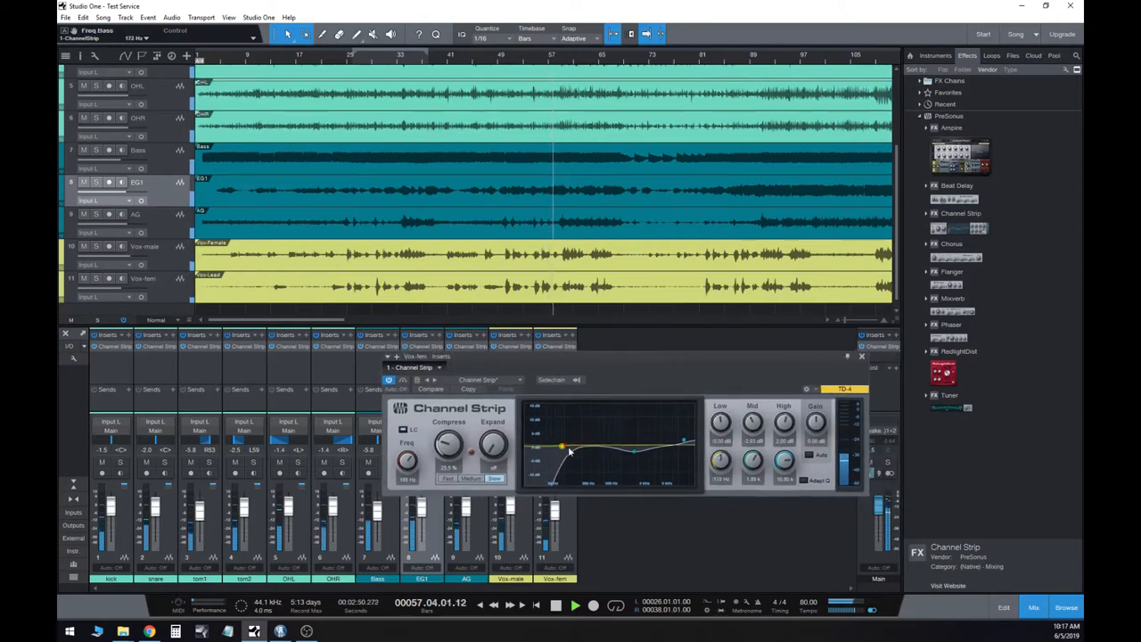
{"action": "left_click_drag", "start_coordinate": [562, 446], "coordinate": [603, 421]}
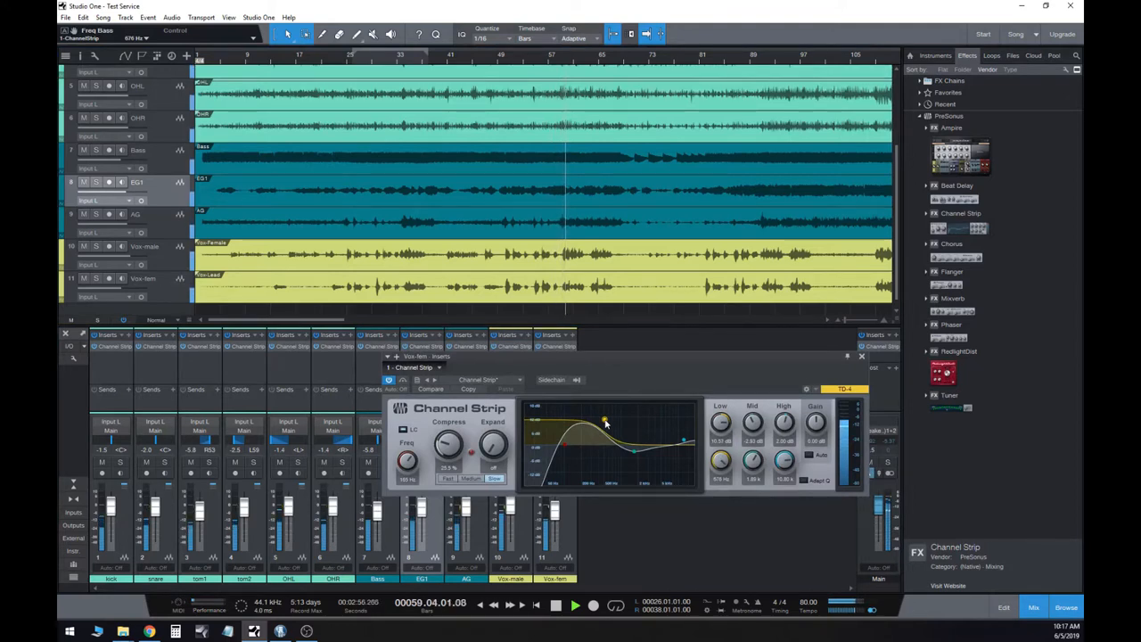
{"action": "left_click_drag", "start_coordinate": [605, 420], "coordinate": [600, 457]}
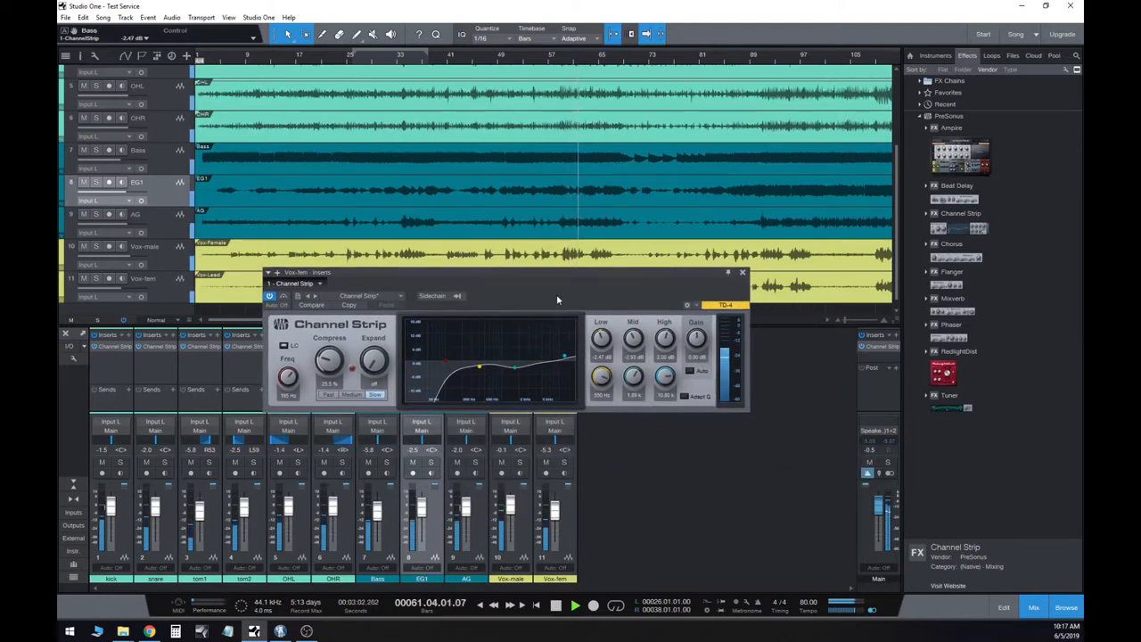
- Set that strip's low-cut frequency and compression amount, repositioning its window
{"action": "left_click_drag", "start_coordinate": [480, 366], "coordinate": [478, 364]}
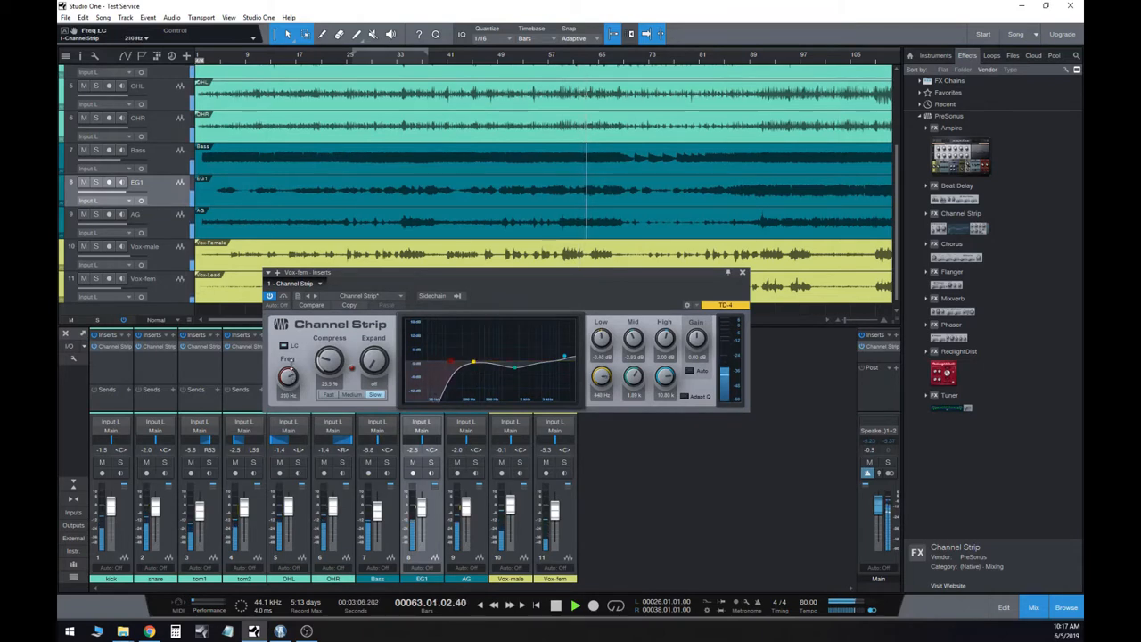
{"action": "left_click_drag", "start_coordinate": [453, 361], "coordinate": [482, 373]}
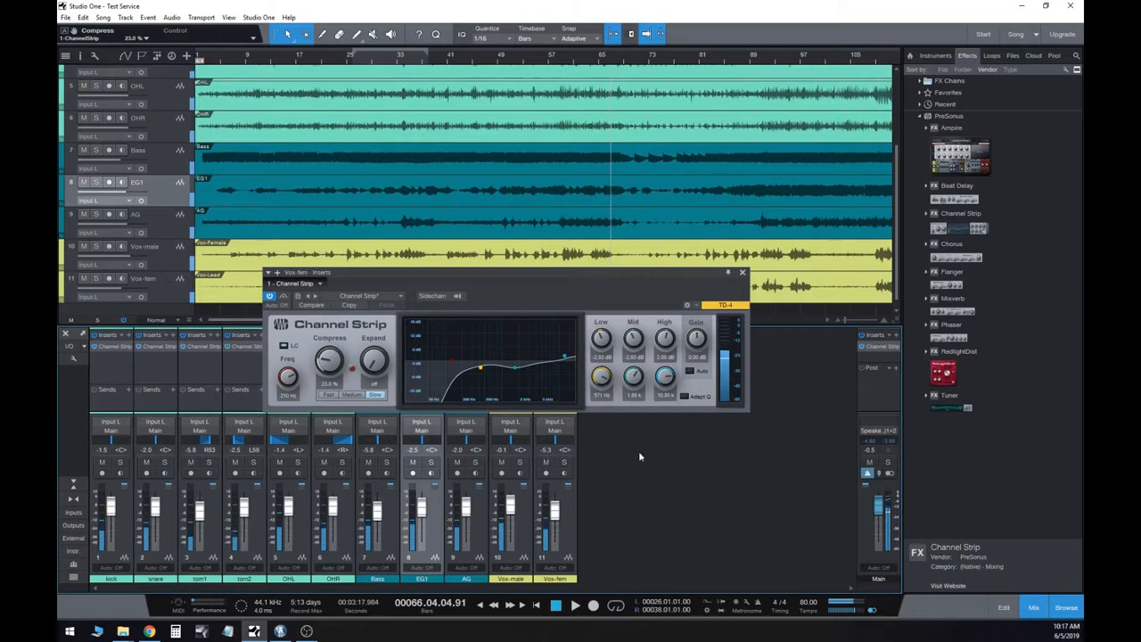
{"action": "left_click_drag", "start_coordinate": [508, 271], "coordinate": [509, 396]}
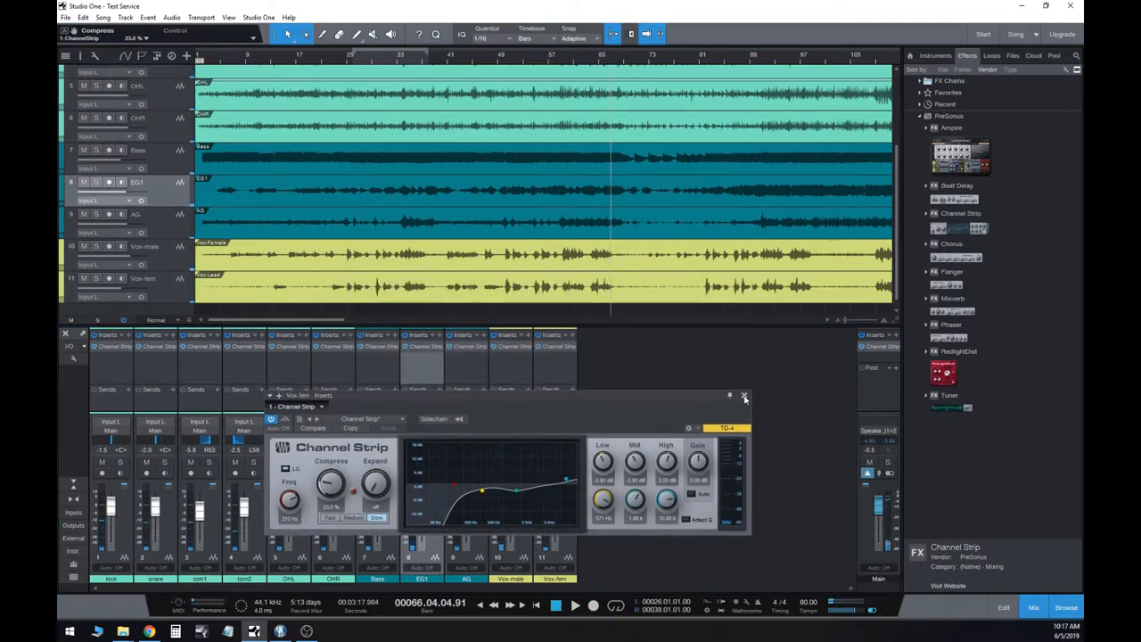
- Close the current Channel Strip editor, leaving tracks and mixer in view
{"action": "left_click", "coordinate": [746, 396]}
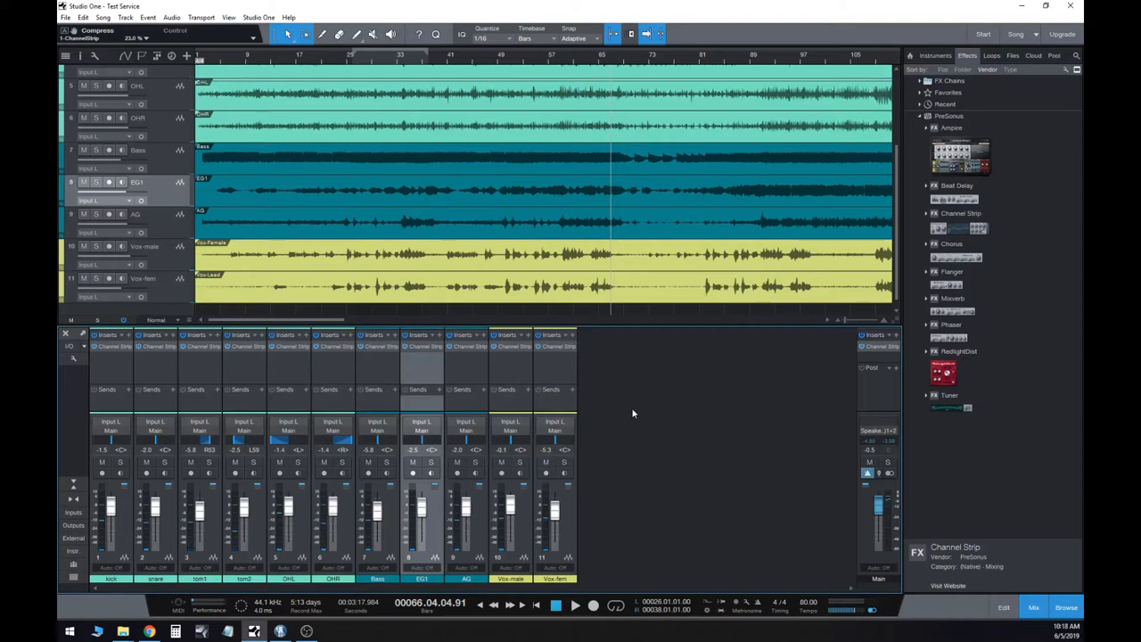
{"action": "mouse_move", "coordinate": [881, 353]}
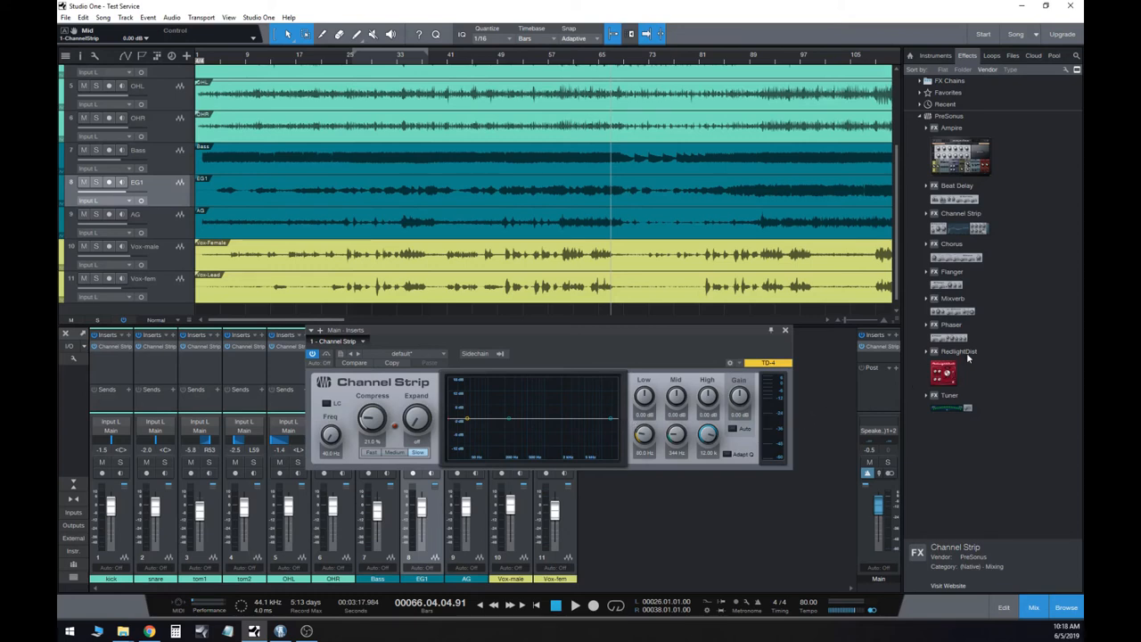
- Close the Main output's flat-EQ Channel Strip editor
{"action": "left_click", "coordinate": [952, 298]}
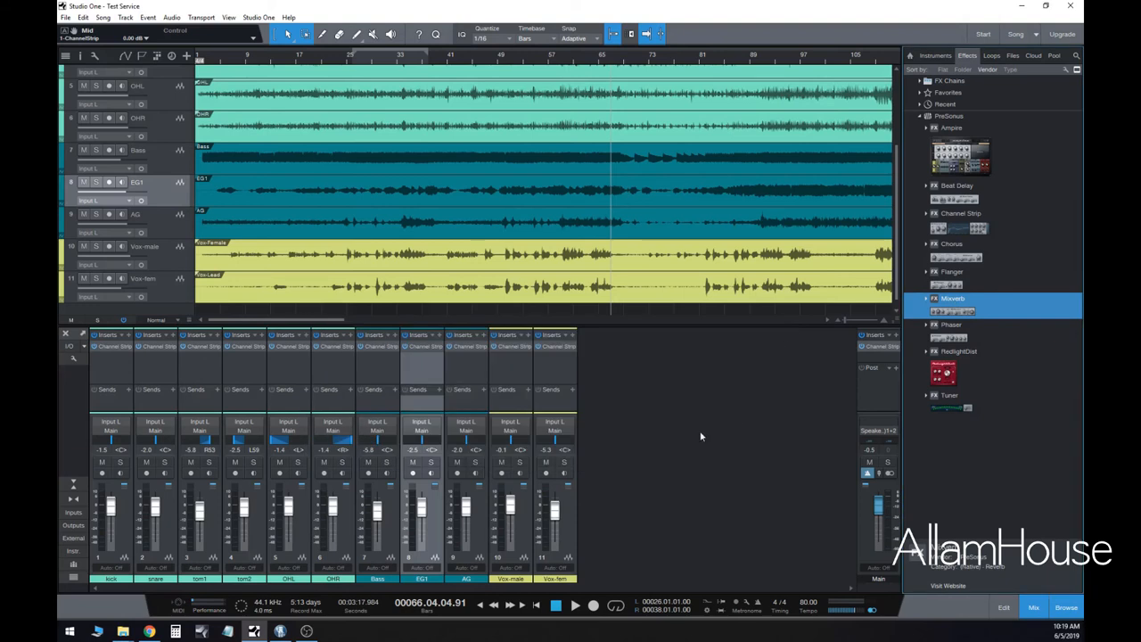
{"action": "mouse_move", "coordinate": [681, 444]}
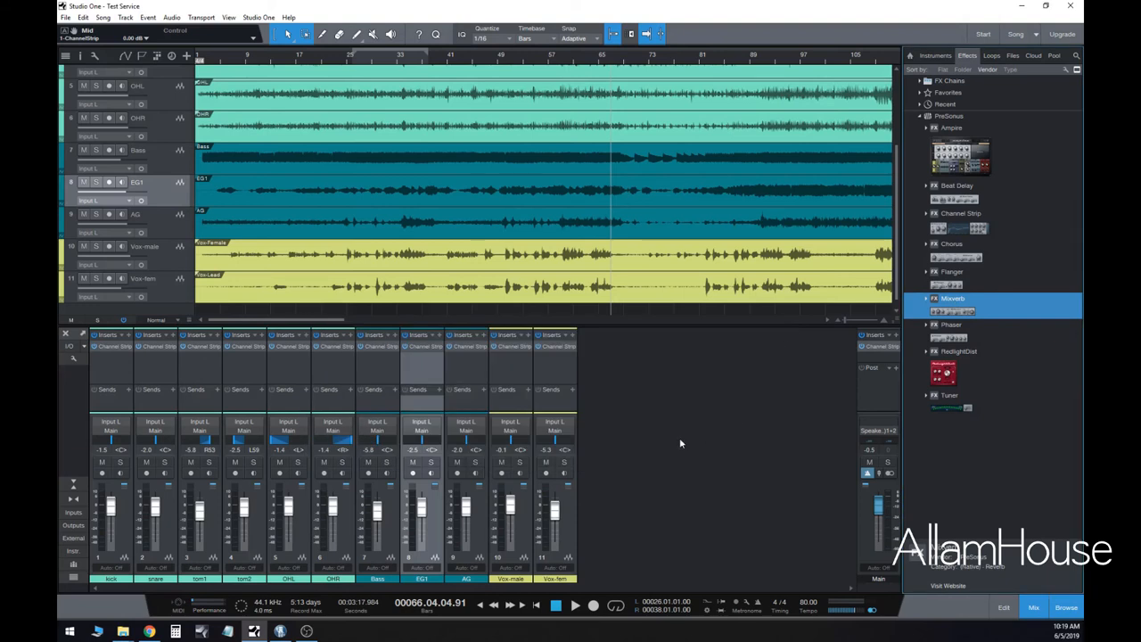